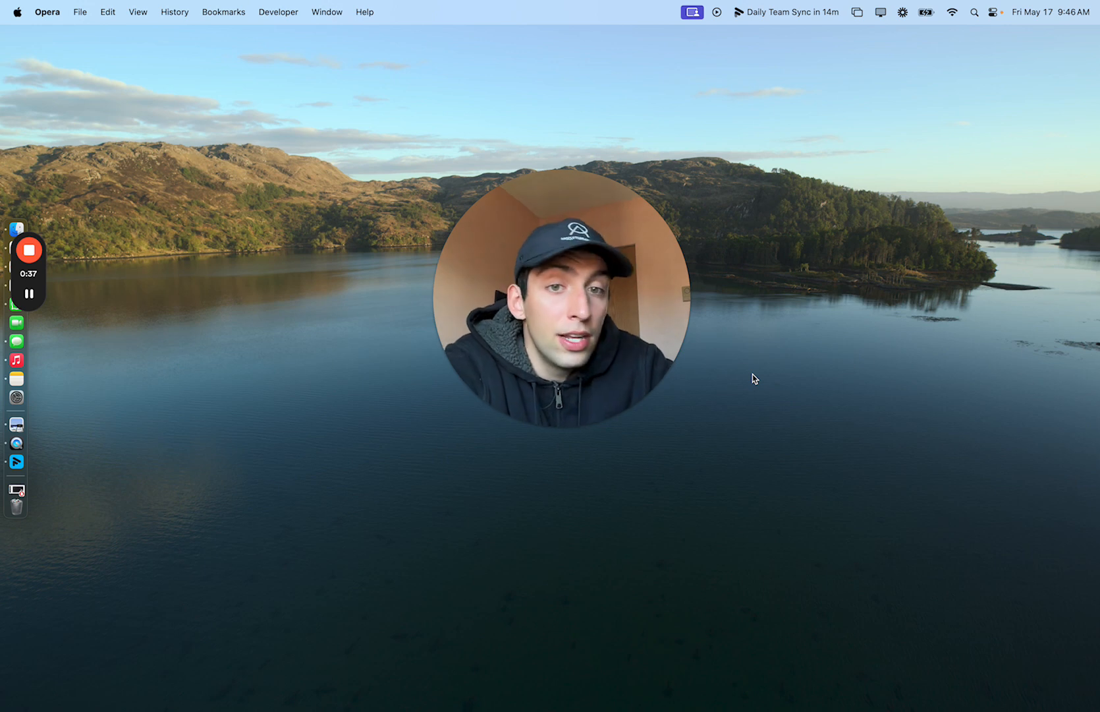
{"action": "mouse_move", "coordinate": [711, 383]}
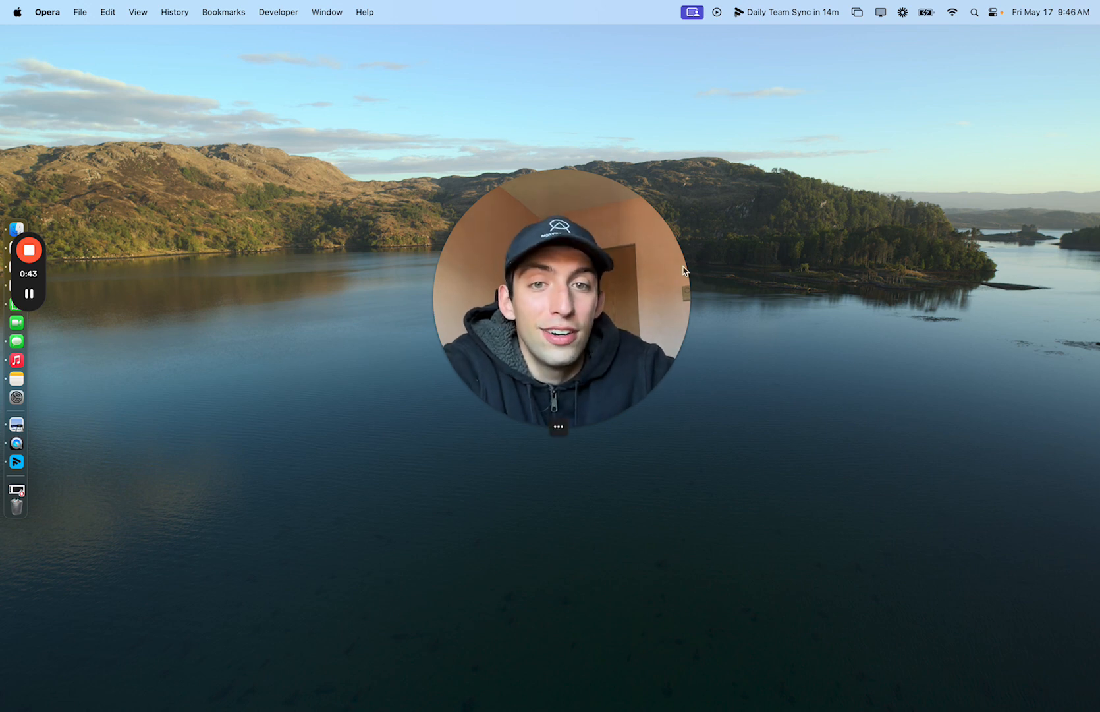
Step: Enlarge the Opera window and scroll down the Instagram profile's posts grid
{"action": "left_click_drag", "start_coordinate": [562, 302], "coordinate": [930, 203]}
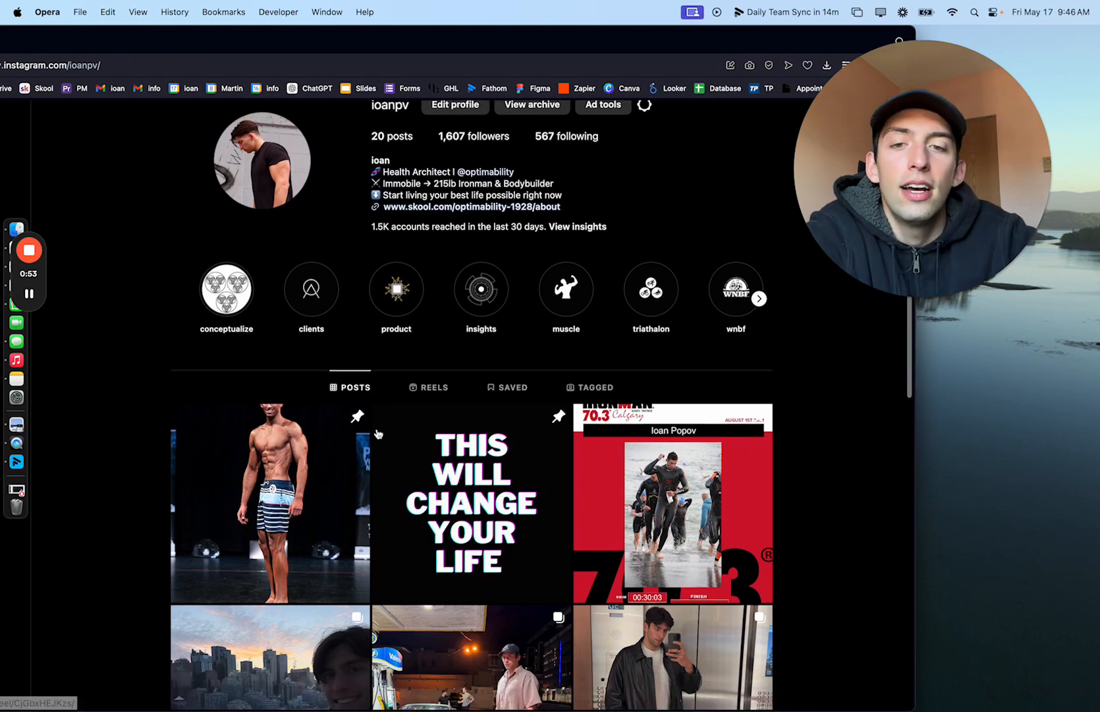
{"action": "scroll", "scroll_direction": "down", "scroll_amount": 3}
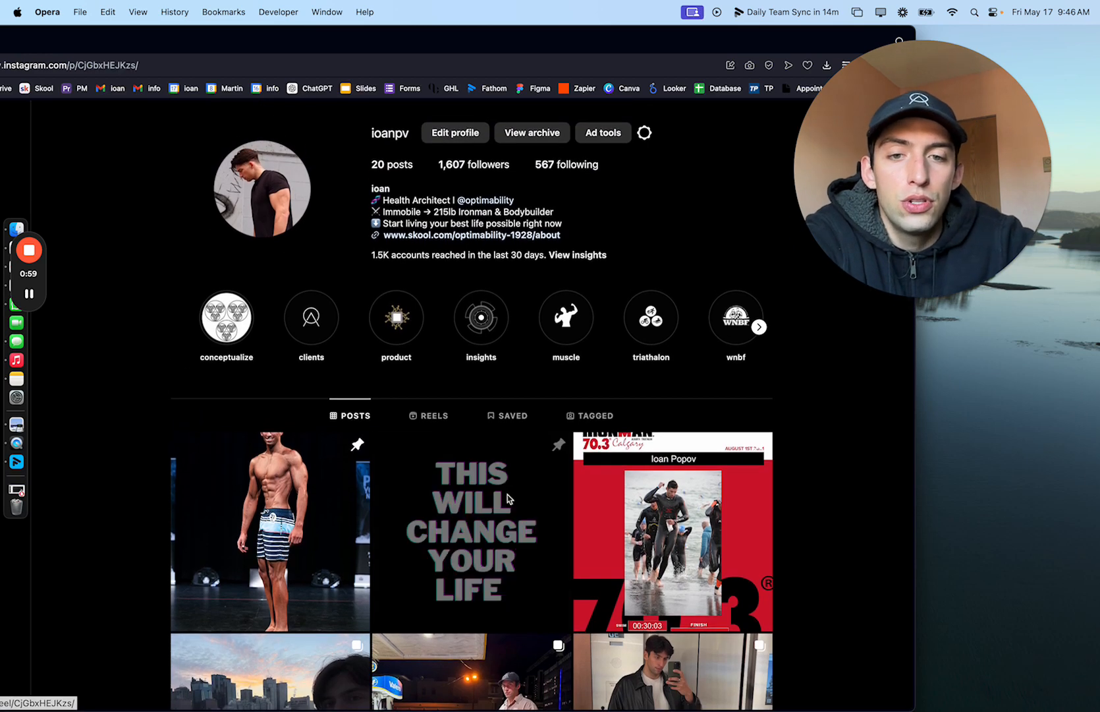
{"action": "left_click", "coordinate": [470, 531]}
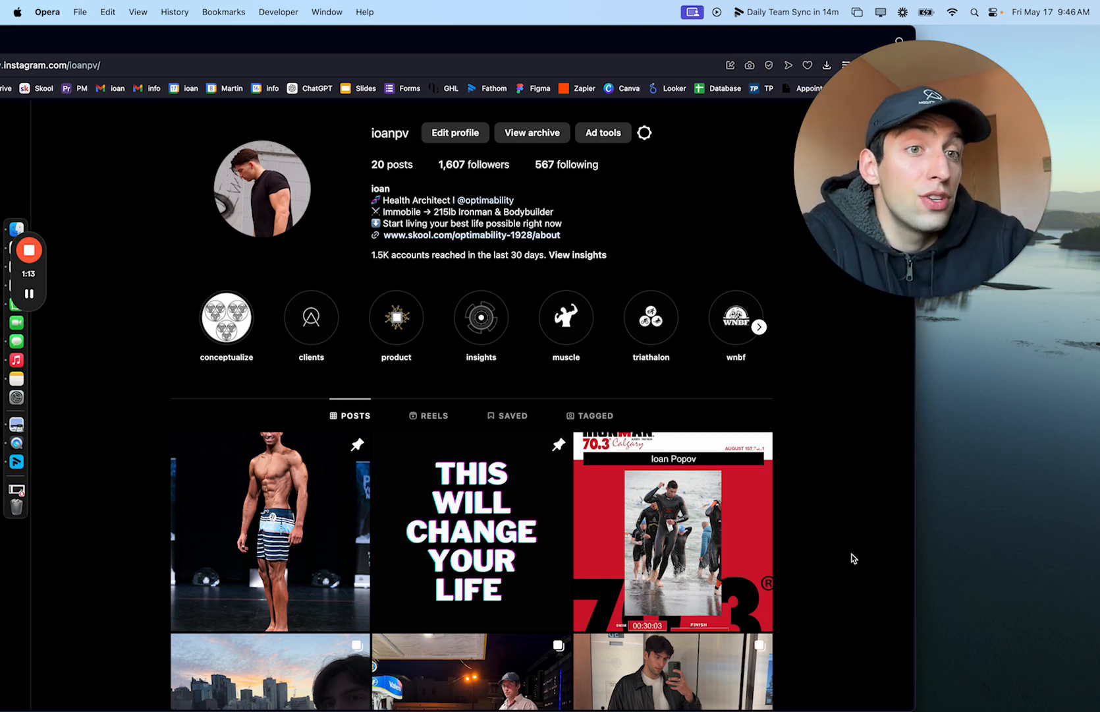
{"action": "scroll", "scroll_direction": "down", "scroll_amount": 3}
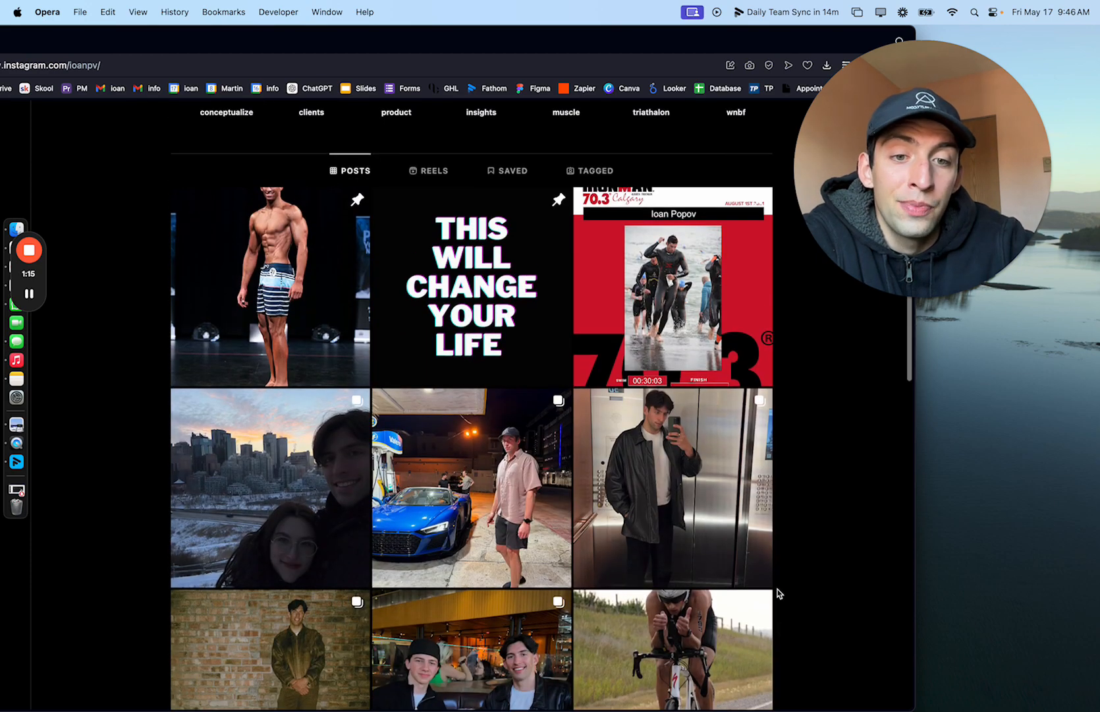
{"action": "left_click", "coordinate": [673, 284]}
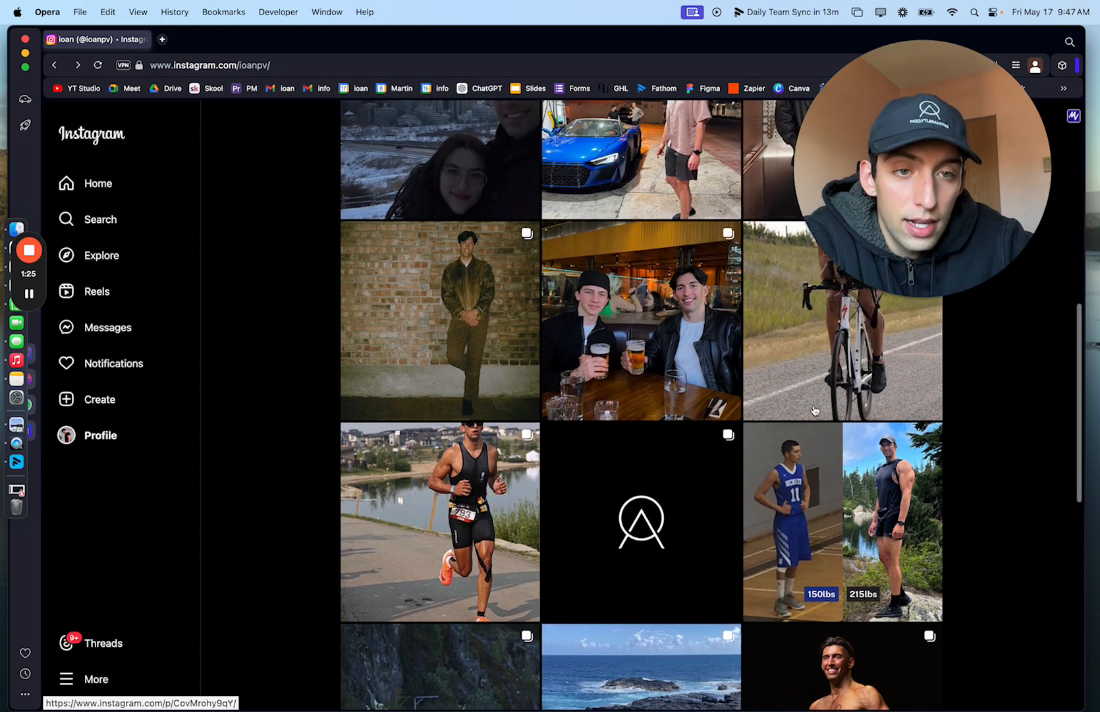
Step: View the longest-ride cycling, marathon and Ironman 70.3 Calgary posts, then hide the browser
{"action": "left_click", "coordinate": [840, 321]}
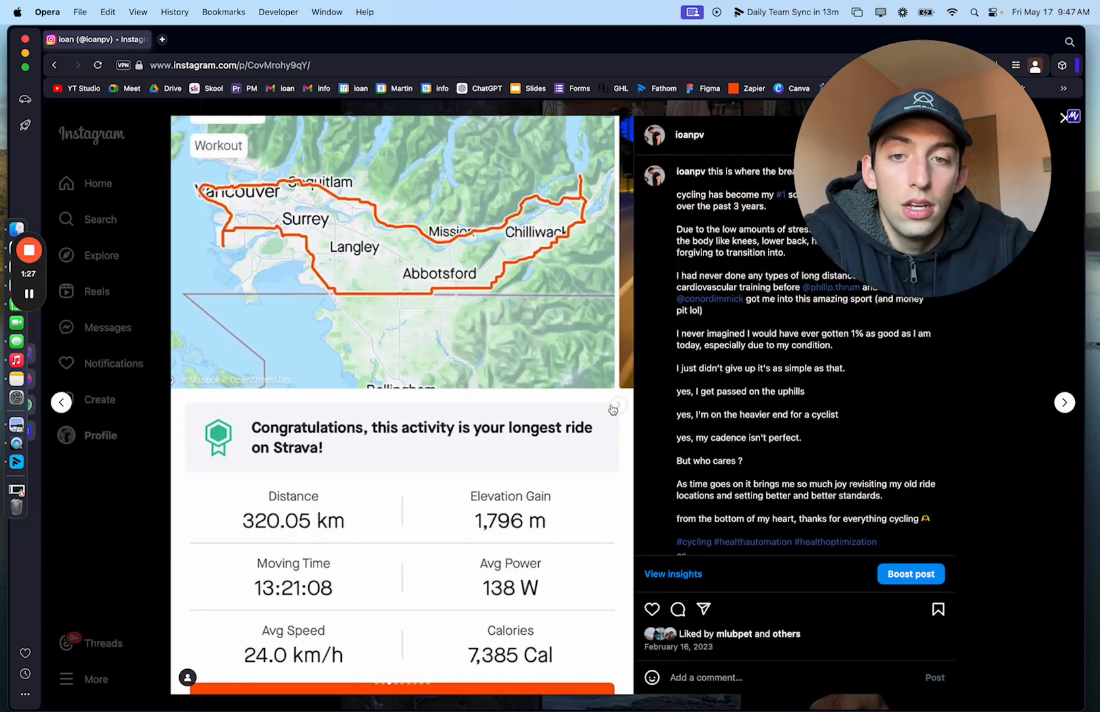
{"action": "left_click", "coordinate": [1065, 402]}
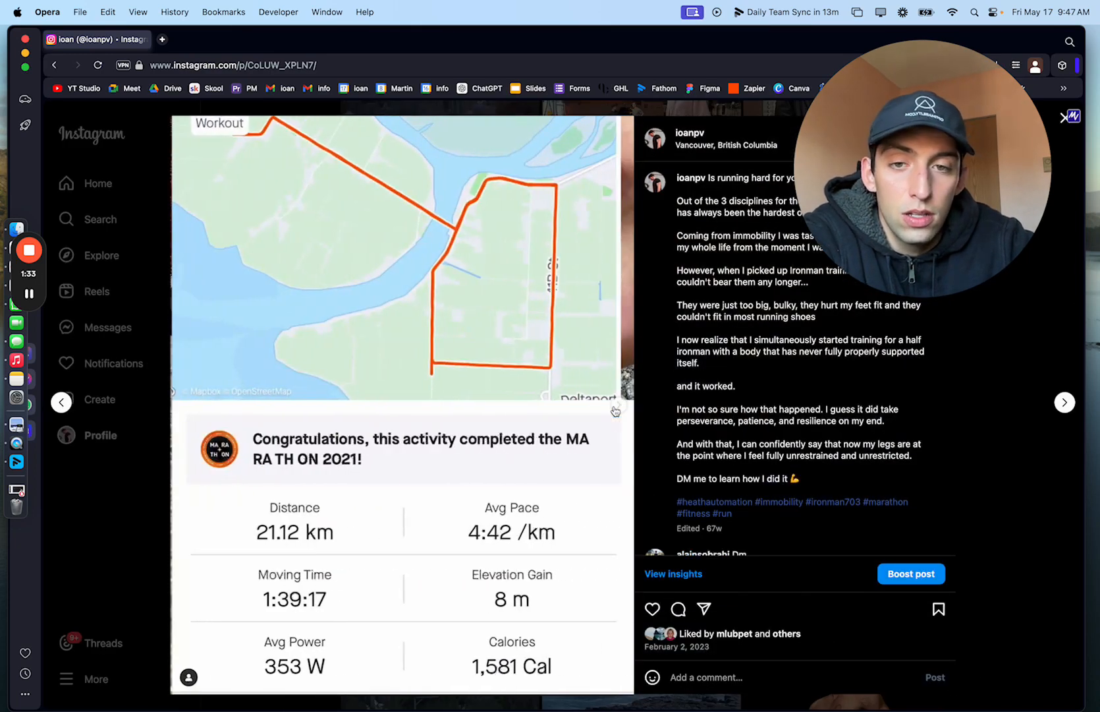
{"action": "left_click", "coordinate": [1063, 402]}
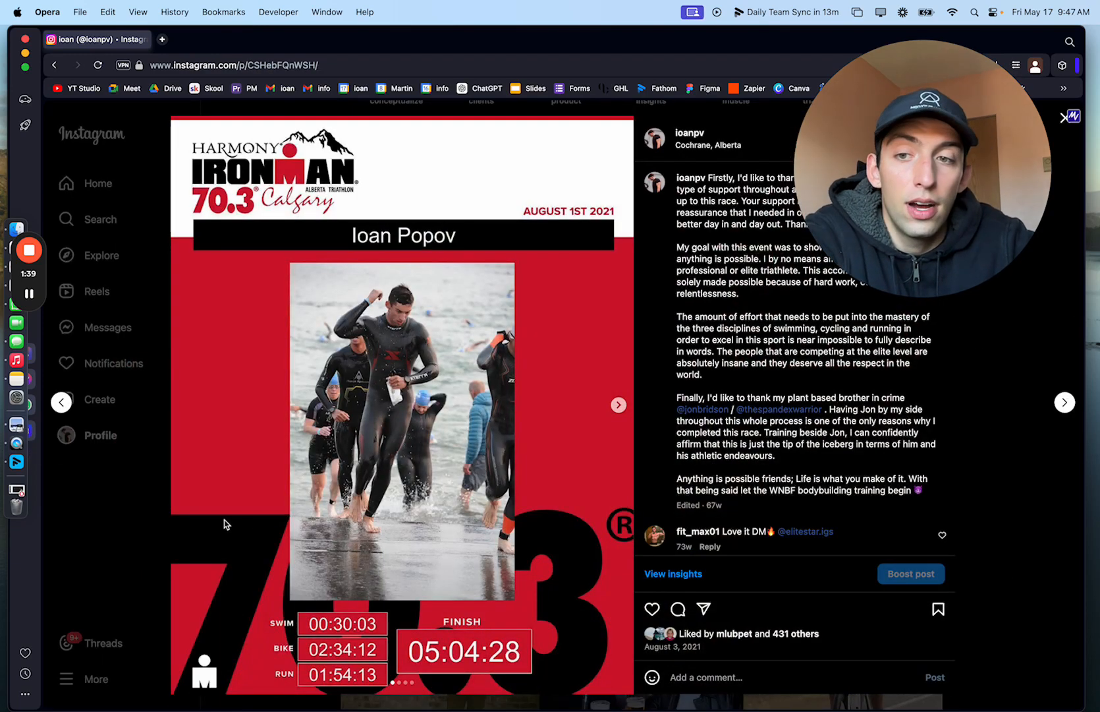
{"action": "left_click", "coordinate": [1063, 402]}
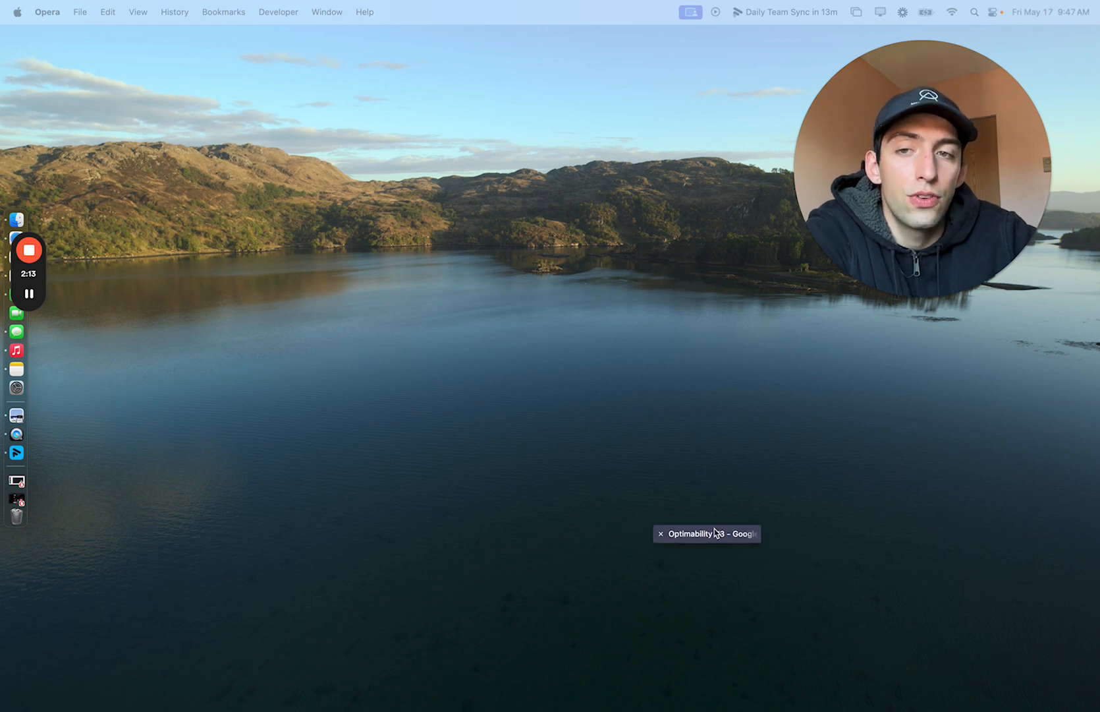
Step: Bring the Optimability V3 Google Slides presentation forward from the window switcher
{"action": "left_click", "coordinate": [705, 534]}
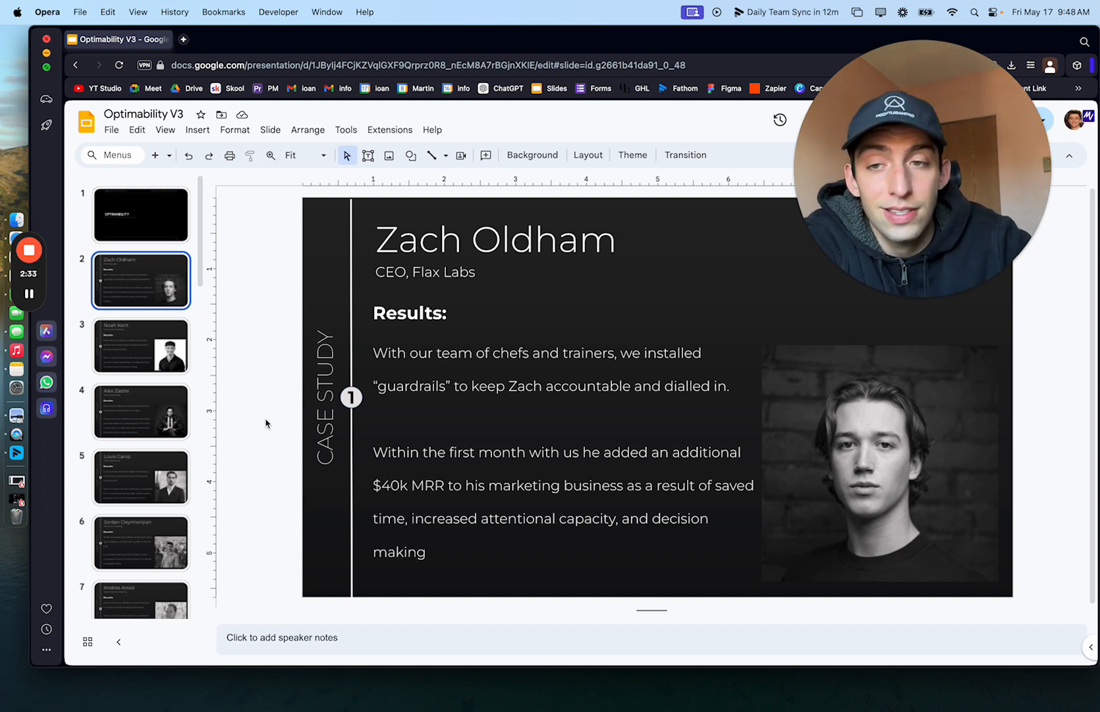
{"action": "left_click", "coordinate": [141, 412]}
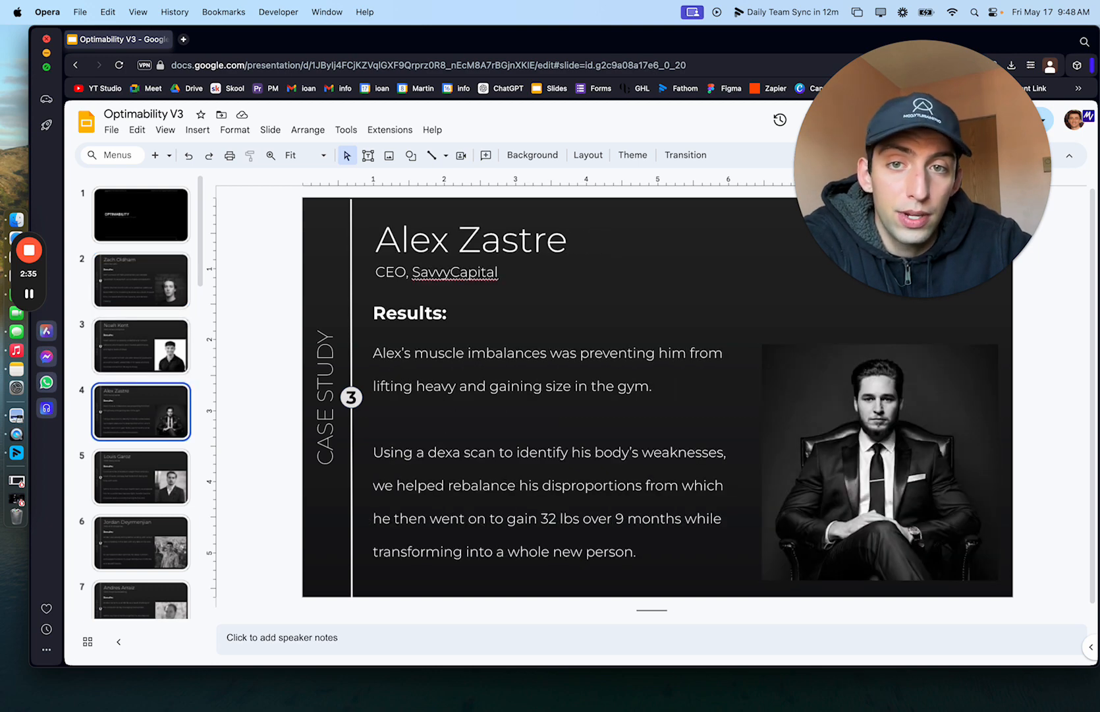
{"action": "left_click", "coordinate": [141, 541]}
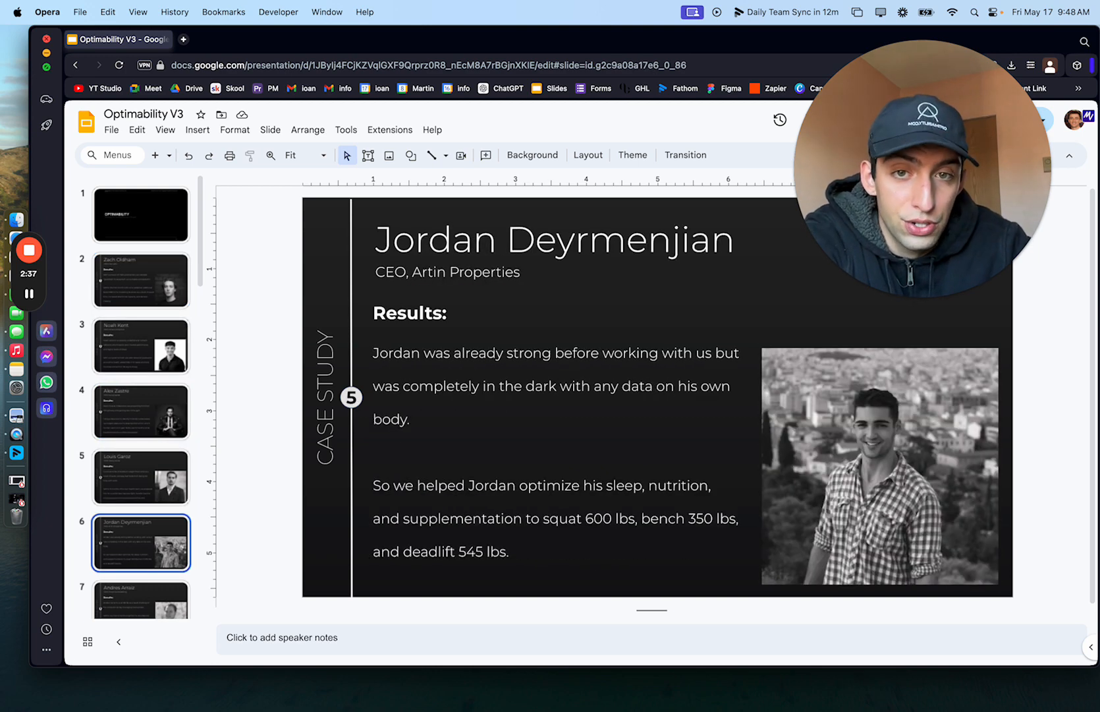
{"action": "left_click", "coordinate": [141, 580]}
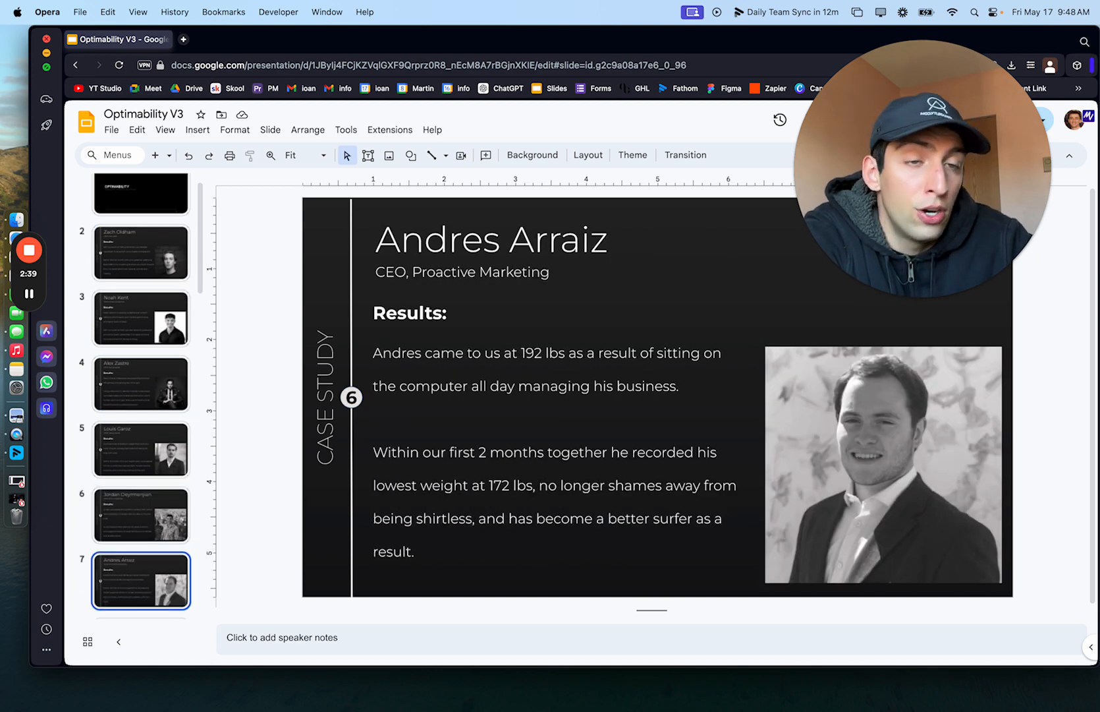
{"action": "left_click", "coordinate": [141, 580]}
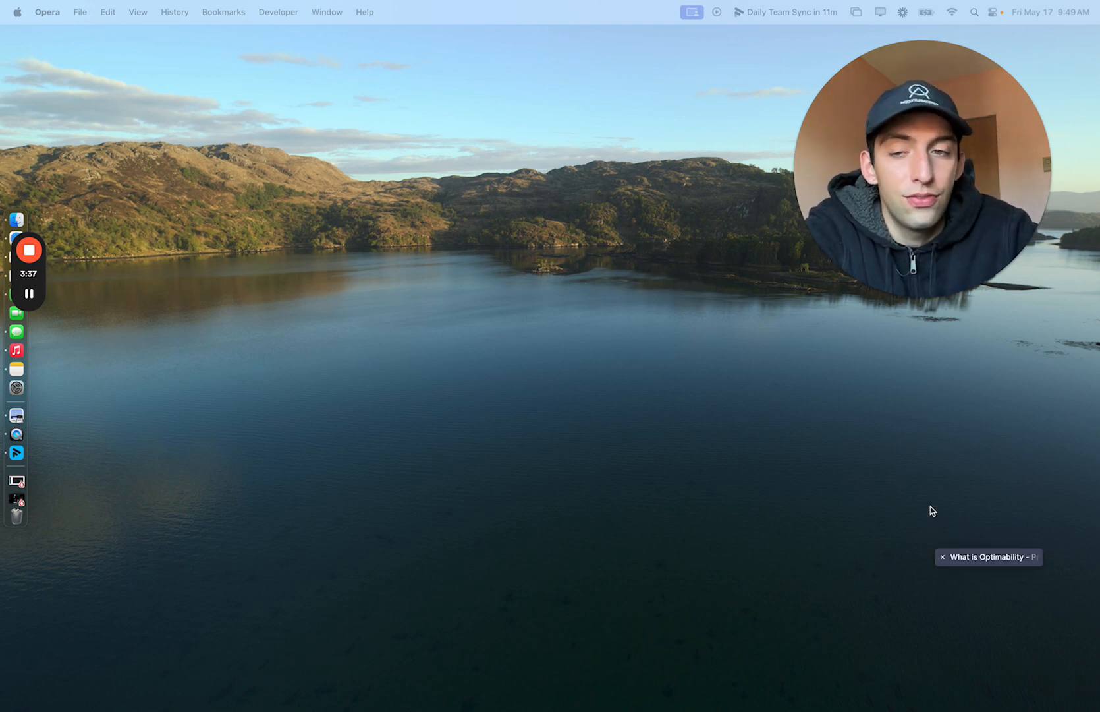
Step: Present the 'What is Optimability' Canva deck full screen and advance to the Who Are We? slide
{"action": "left_click", "coordinate": [983, 556]}
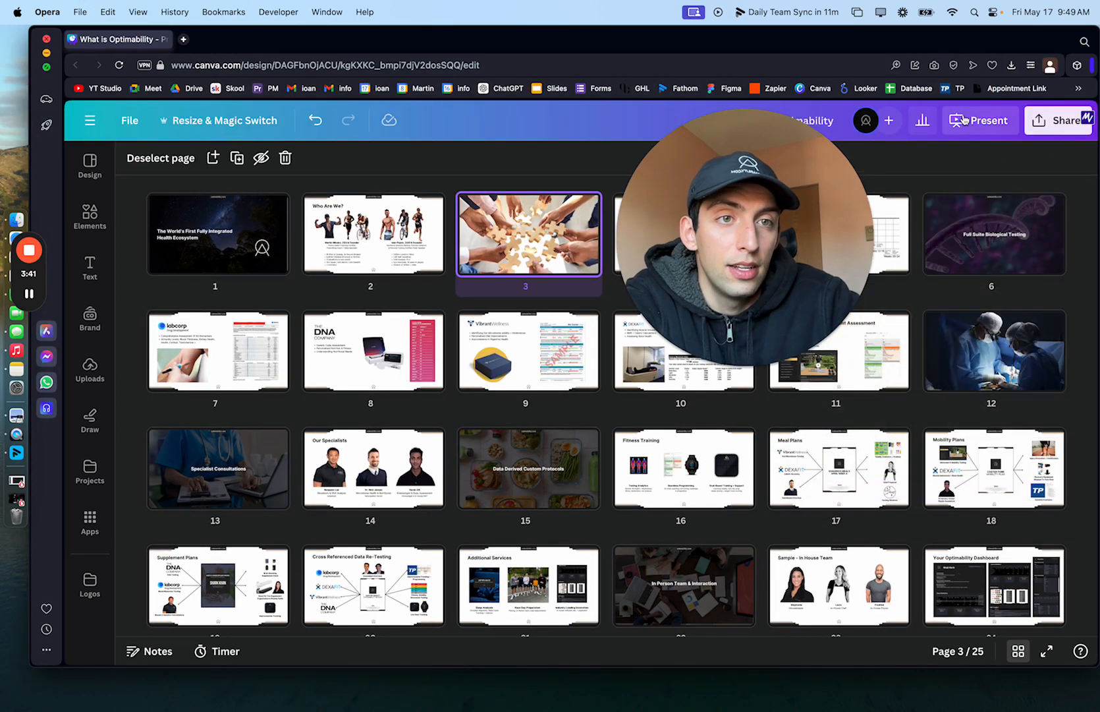
{"action": "left_click", "coordinate": [980, 120]}
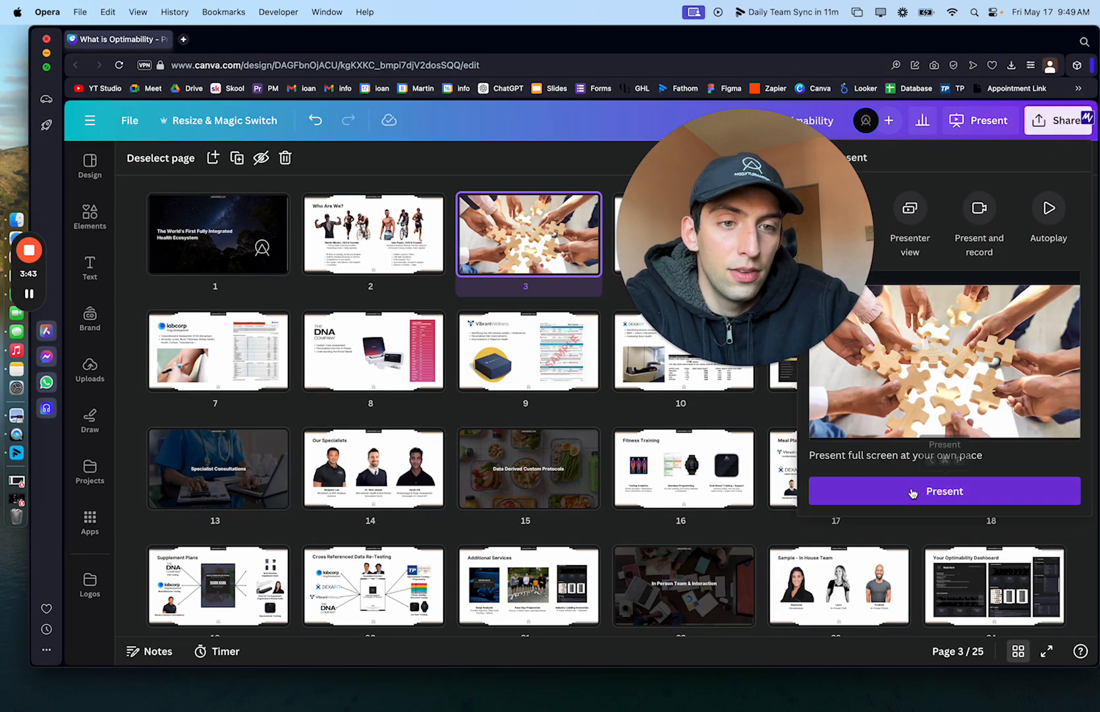
{"action": "left_click", "coordinate": [943, 490]}
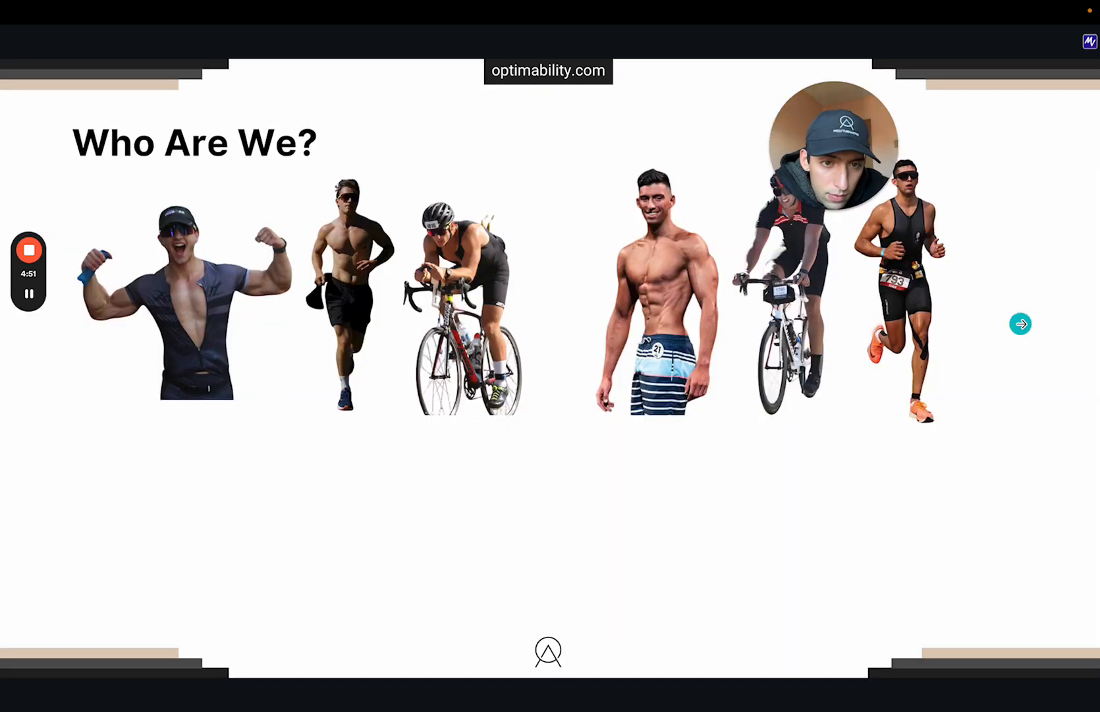
{"action": "left_click", "coordinate": [1020, 324]}
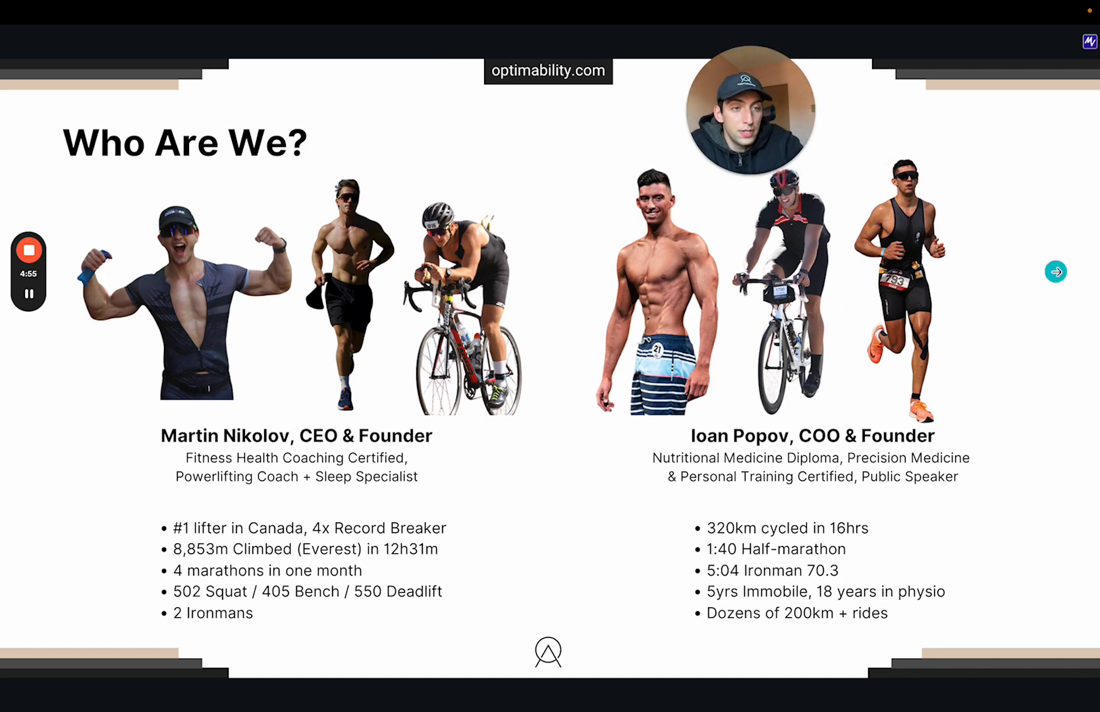
Step: Advance past the founders' bios to slide 3, the hands joining puzzle pieces photo
{"action": "left_click", "coordinate": [1056, 271]}
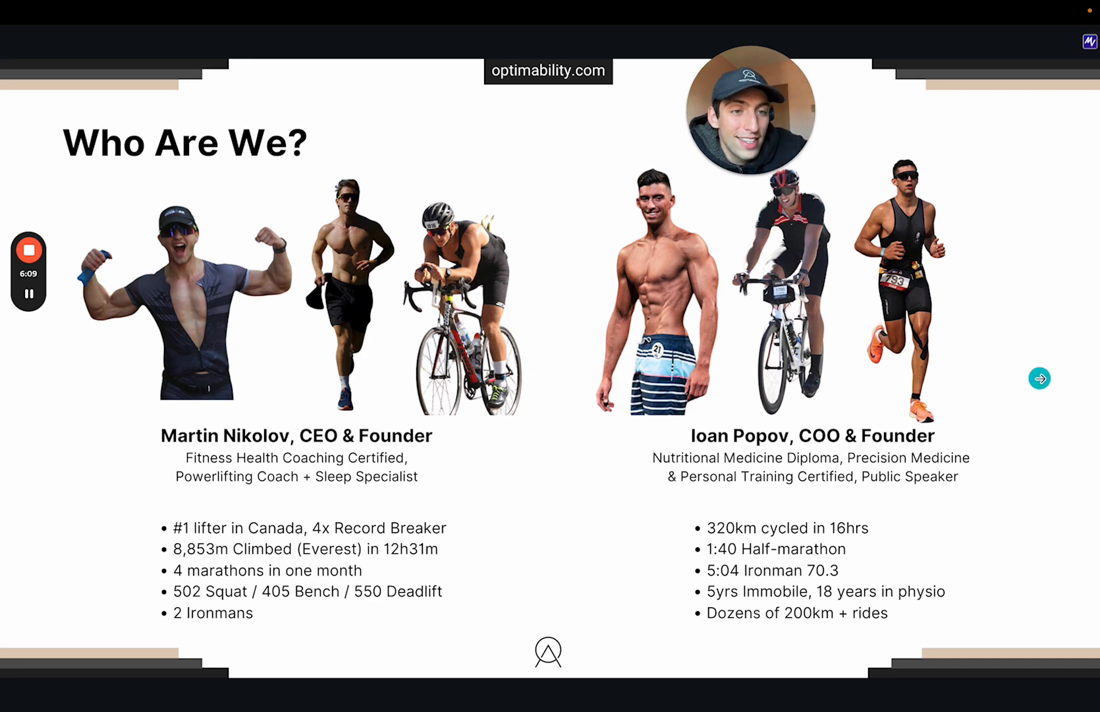
{"action": "left_click", "coordinate": [1040, 378]}
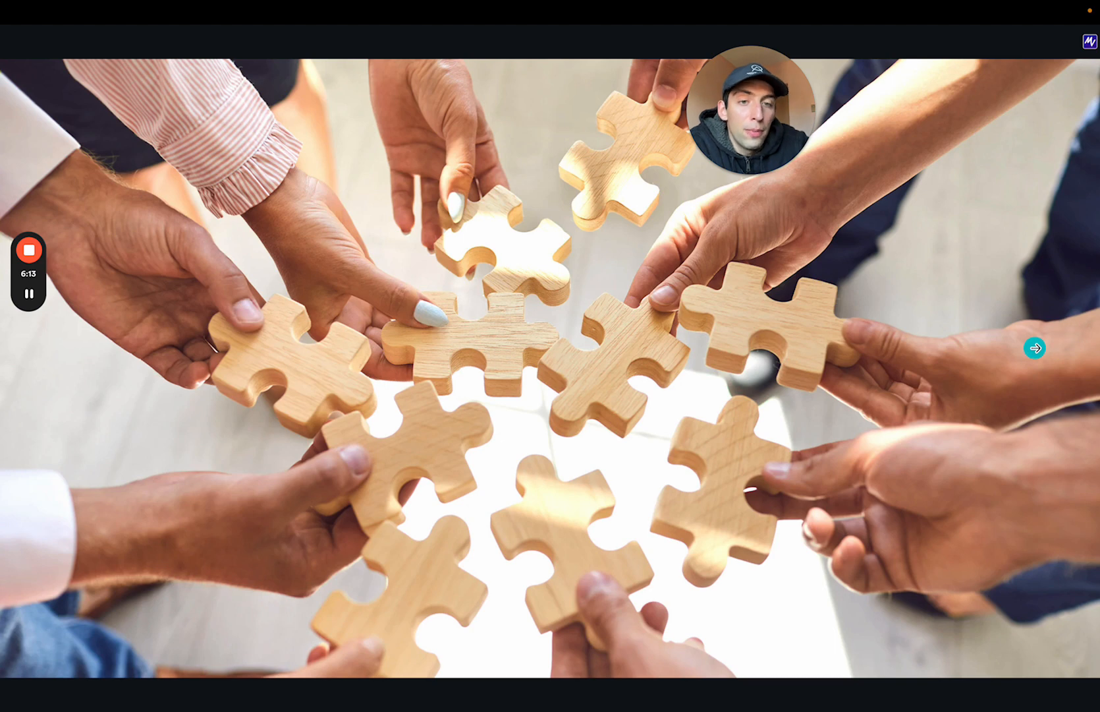
Step: Advance to the What We Do slide listing the four service areas
{"action": "left_click", "coordinate": [1035, 348]}
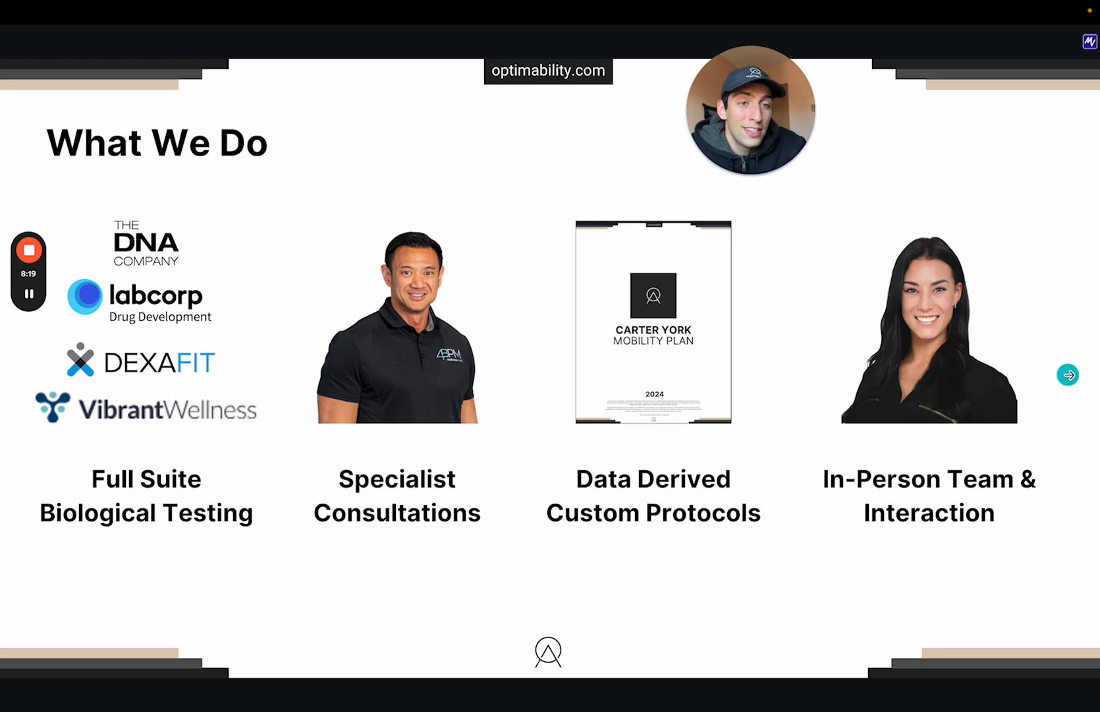
Step: Step through the labcorp and The DNA Company slides to the DEXAFIT slide
{"action": "left_click", "coordinate": [1068, 373]}
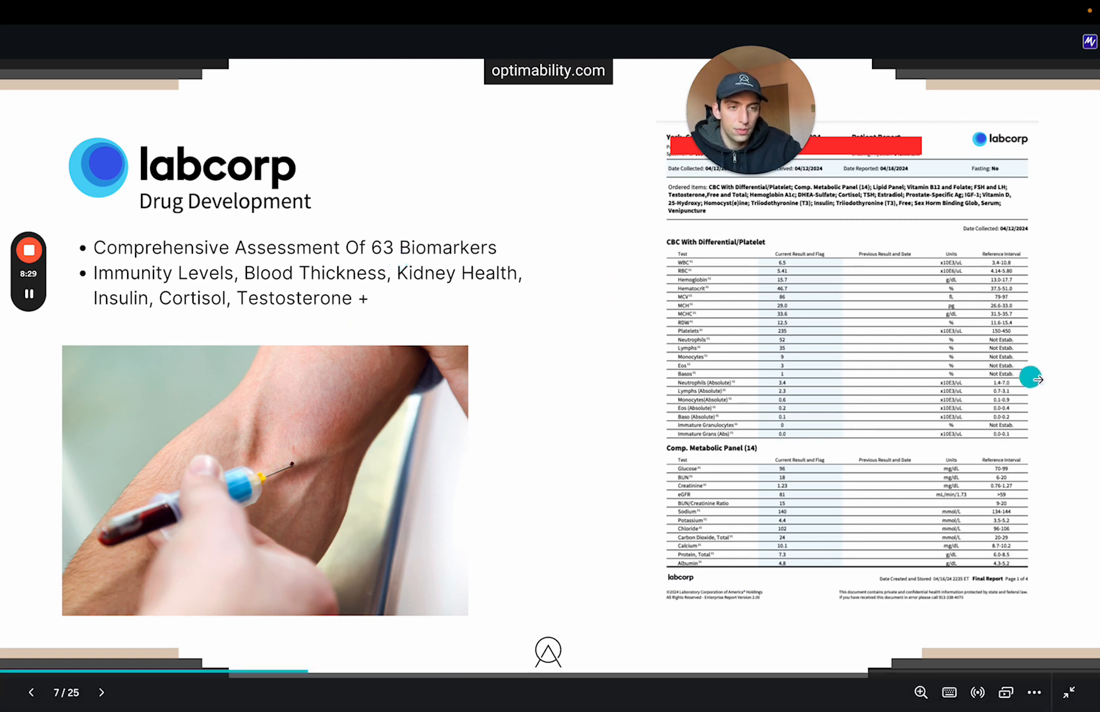
{"action": "left_click", "coordinate": [1041, 379]}
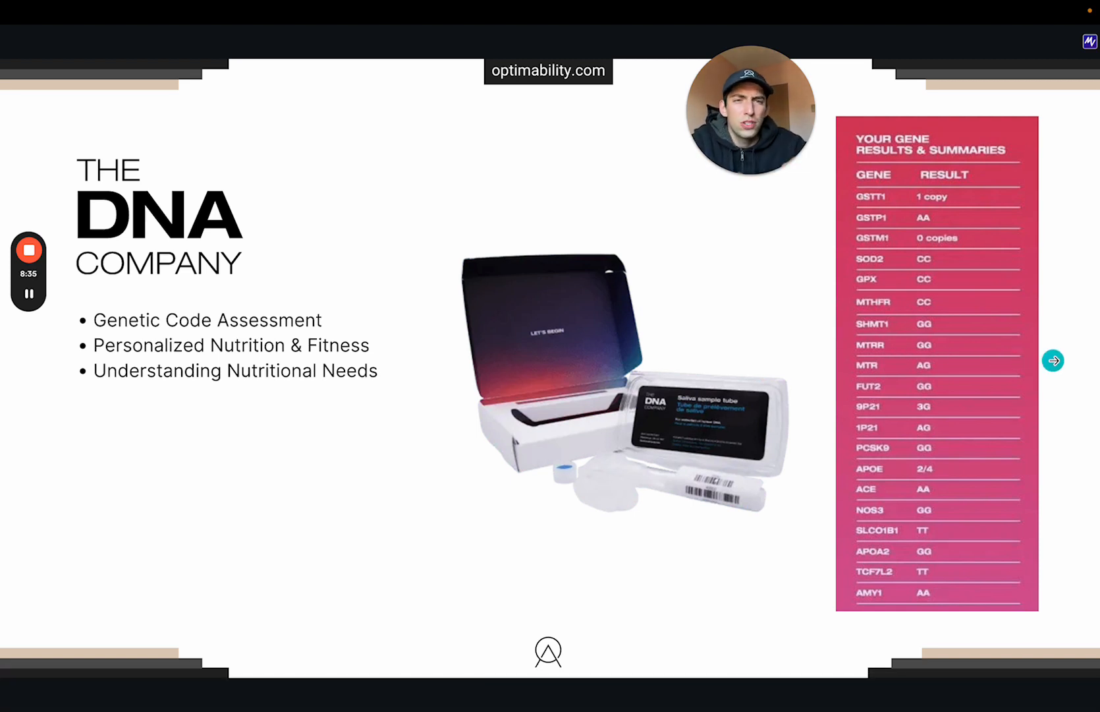
{"action": "left_click", "coordinate": [1054, 360]}
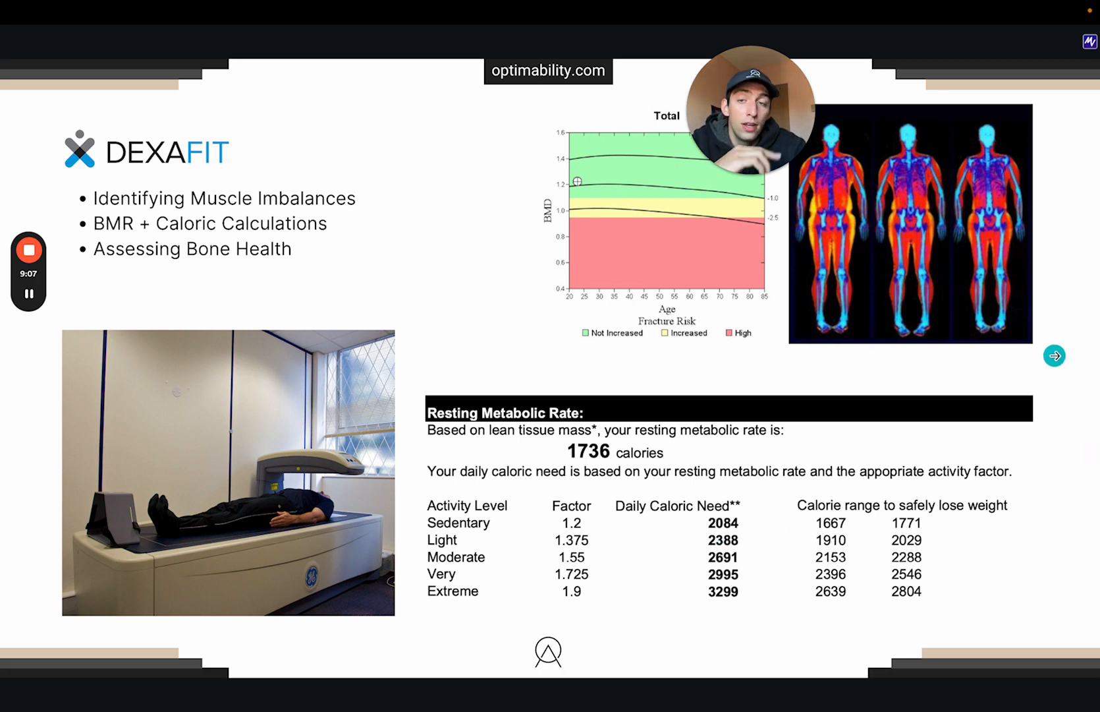
Step: Advance past DexaFit to the Fitness, Mobility & Movement Assessment slide
{"action": "left_click", "coordinate": [1054, 354]}
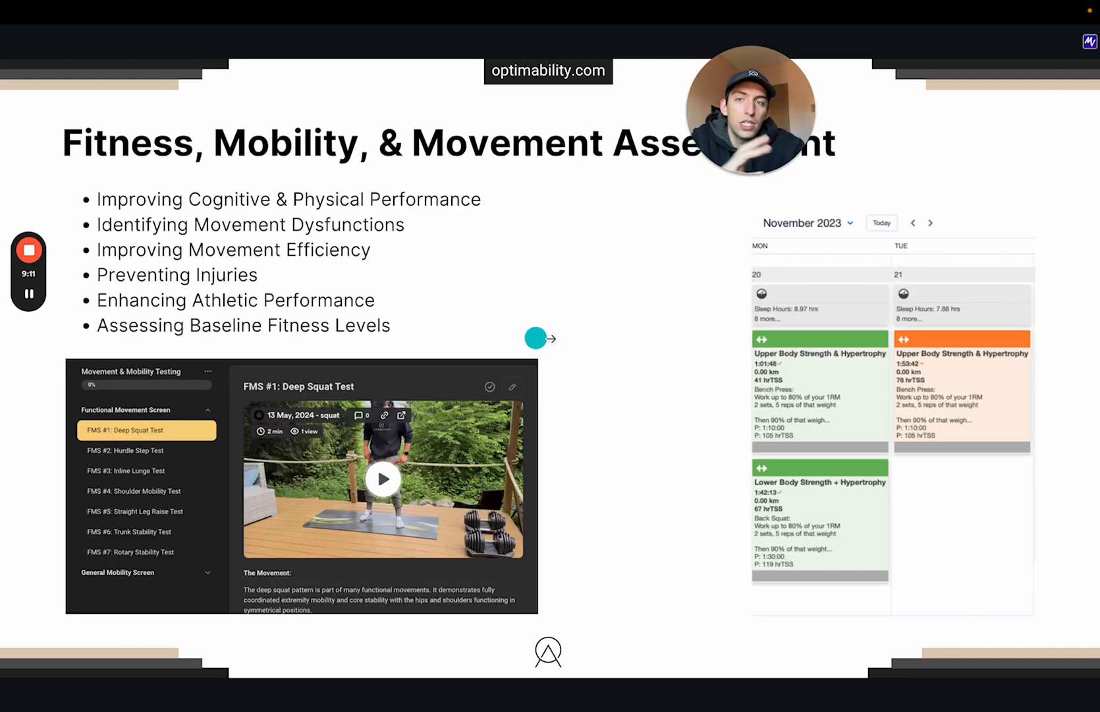
{"action": "mouse_move", "coordinate": [587, 342]}
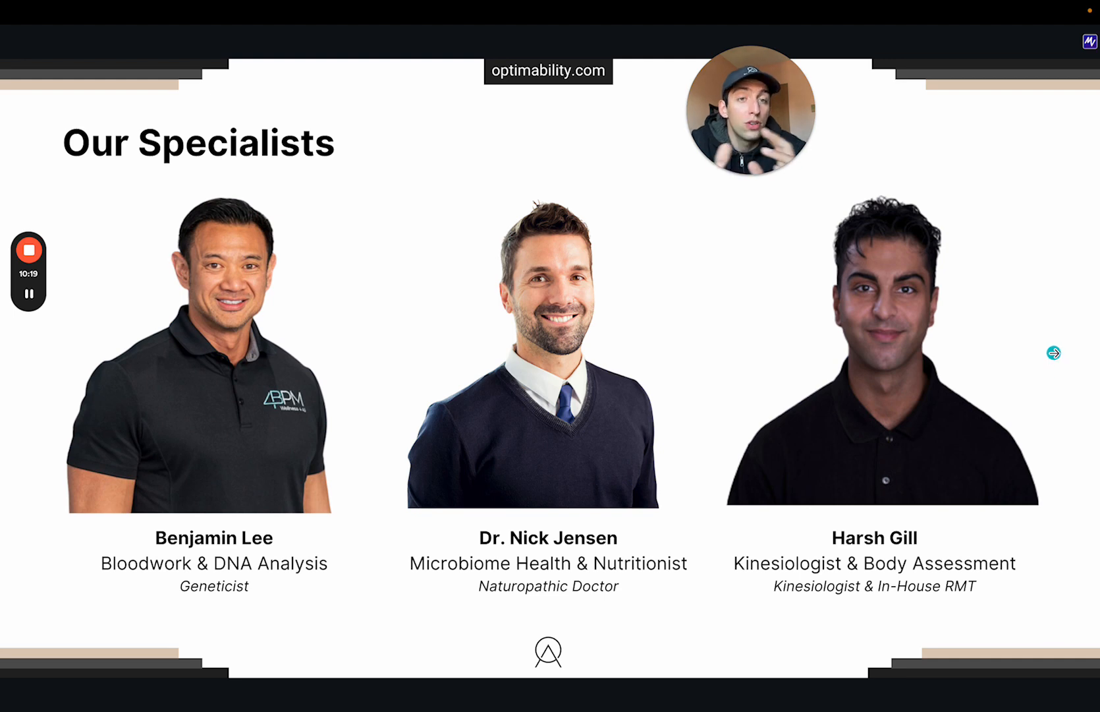
Step: Advance through the Data Derived Custom Protocols title to the Meal Plans slide, 17 of 25
{"action": "left_click", "coordinate": [1053, 352]}
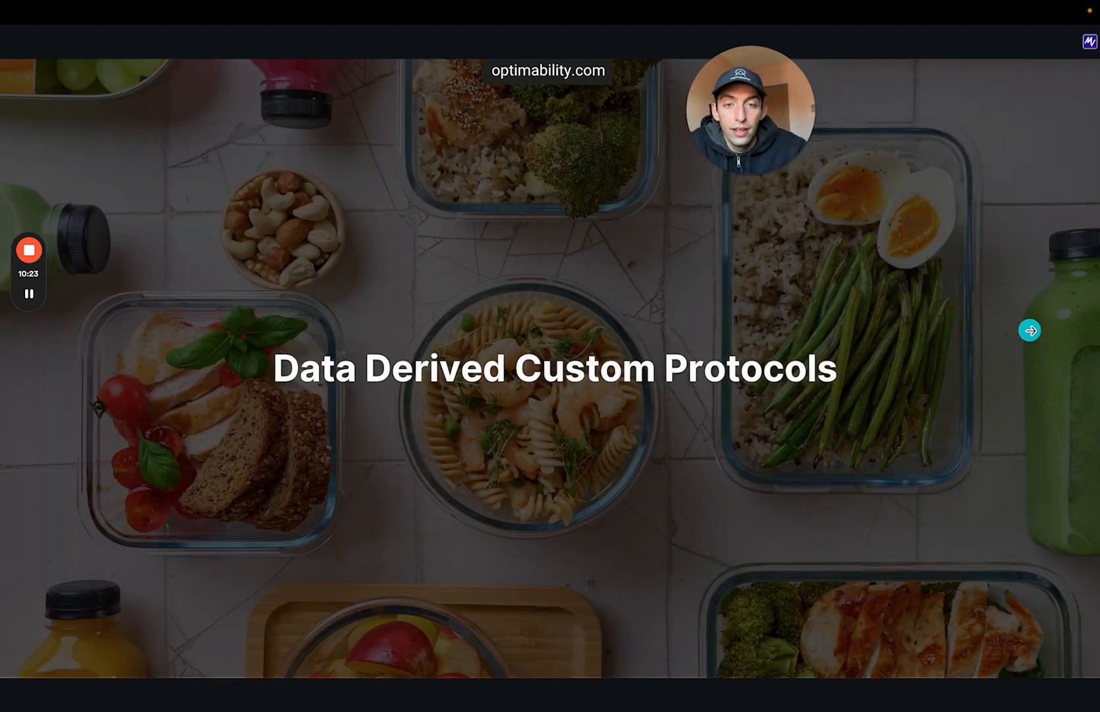
{"action": "left_click", "coordinate": [1029, 329]}
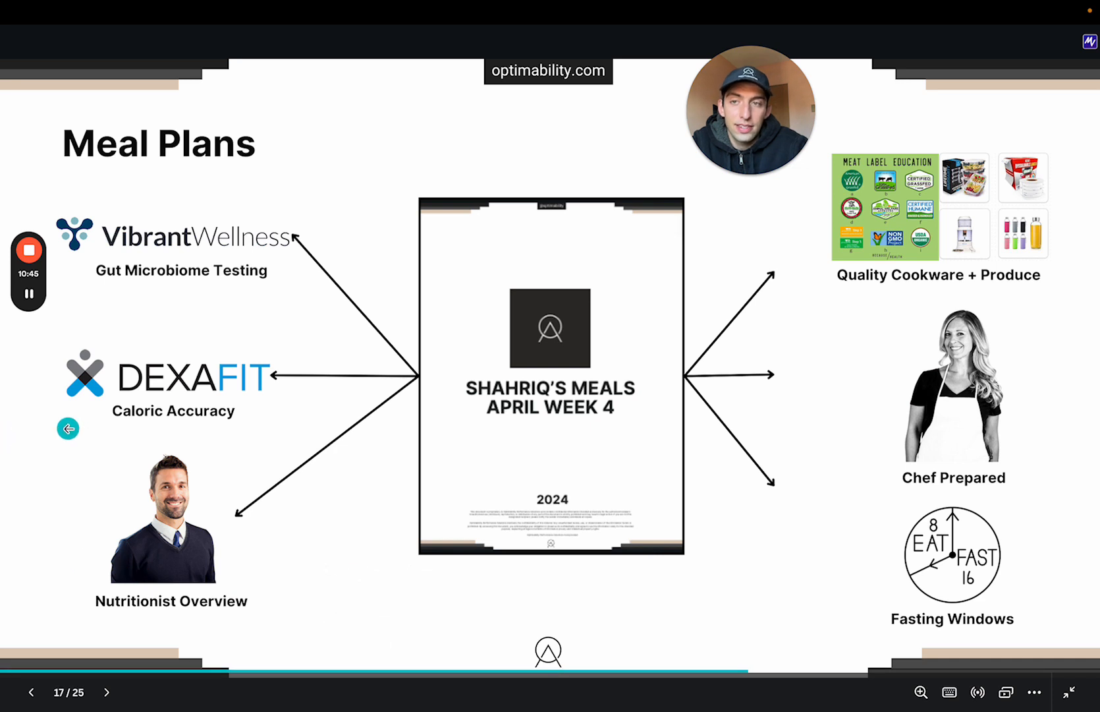
{"action": "mouse_move", "coordinate": [235, 544]}
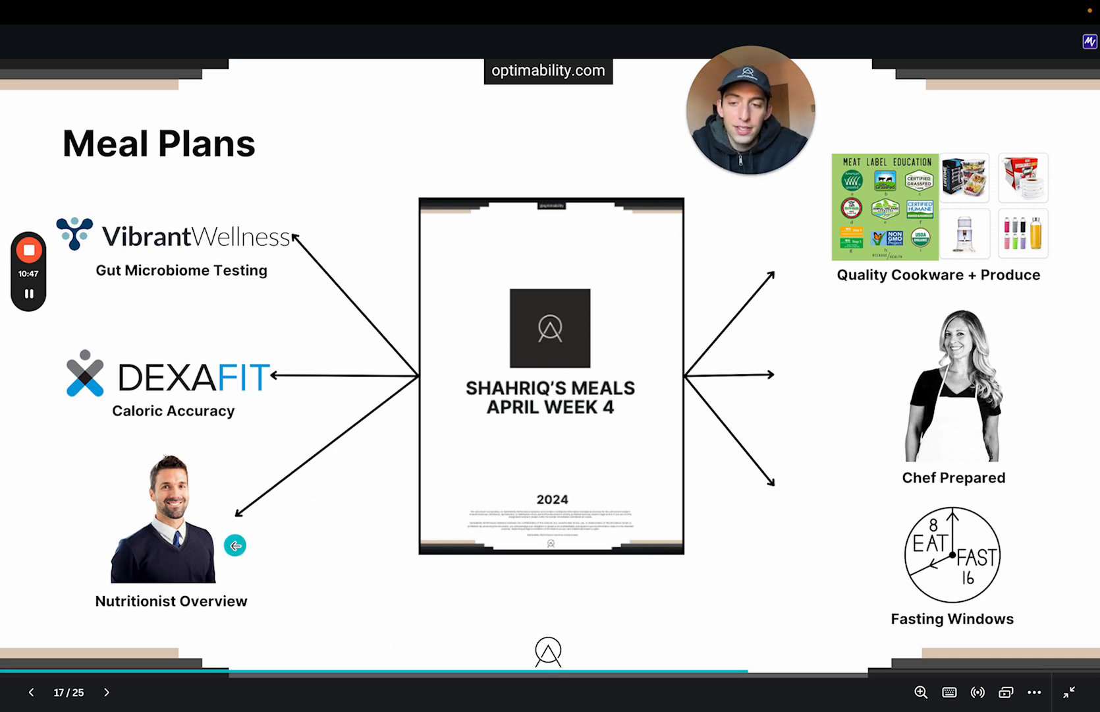
{"action": "mouse_move", "coordinate": [144, 535]}
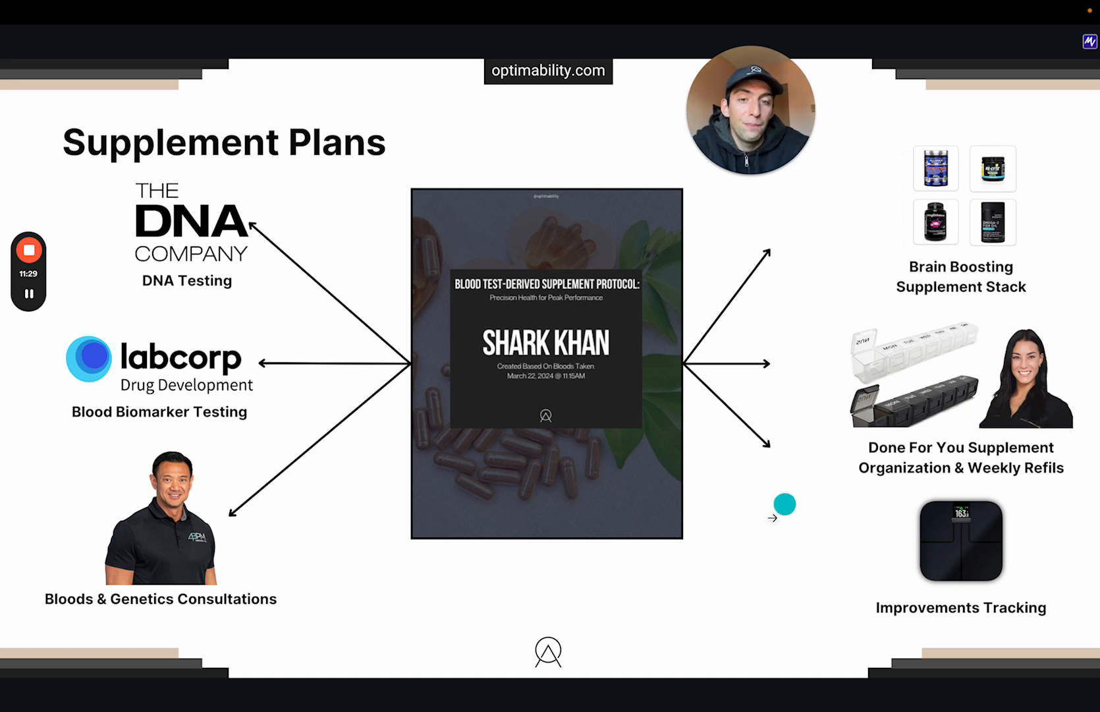
{"action": "mouse_move", "coordinate": [757, 534]}
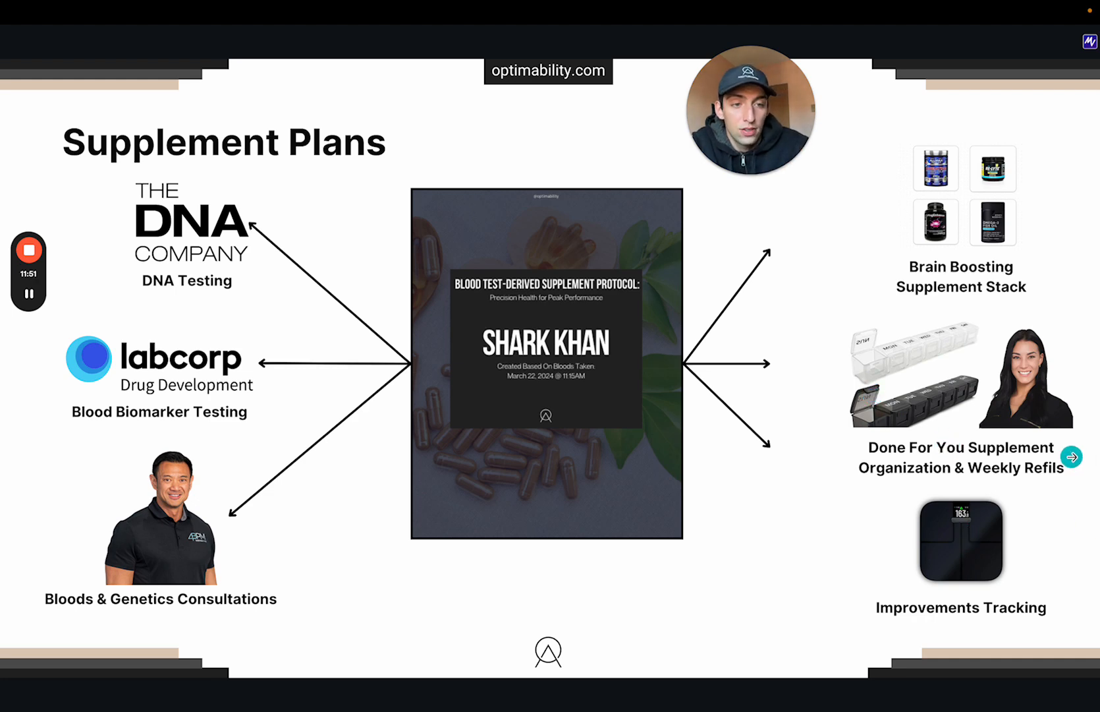
Step: Leave the full-screen presentation and scroll the editor to the Meal Plans page (17 of 25)
{"action": "key", "text": "Right"}
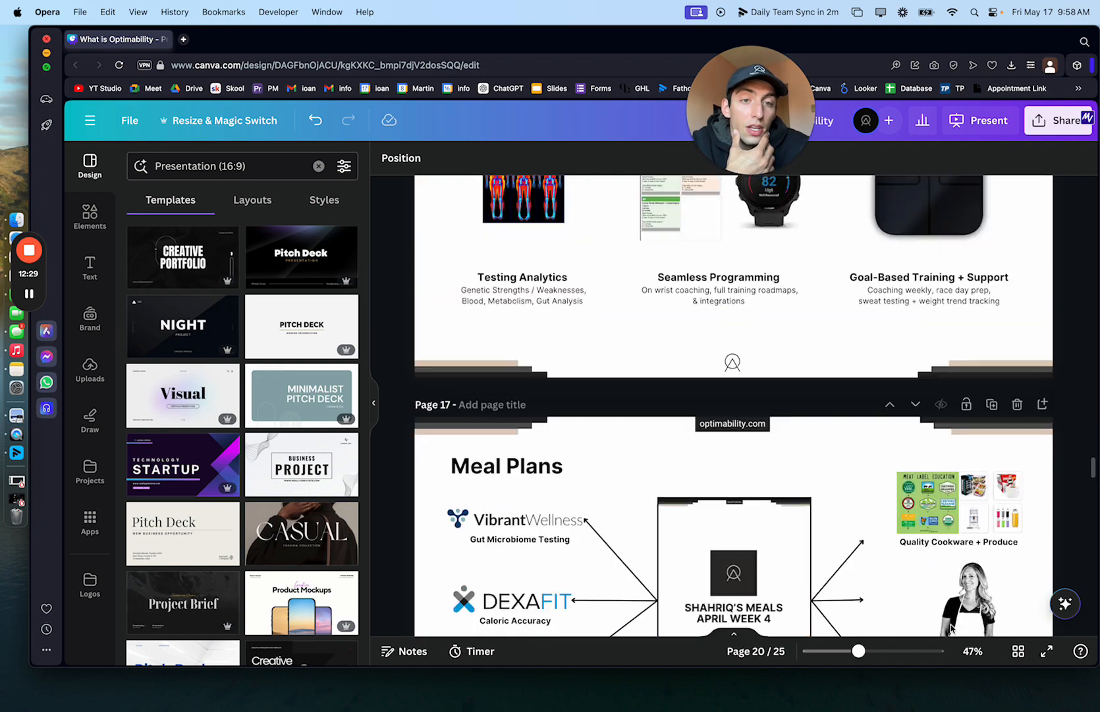
{"action": "scroll", "scroll_direction": "down", "scroll_amount": 3}
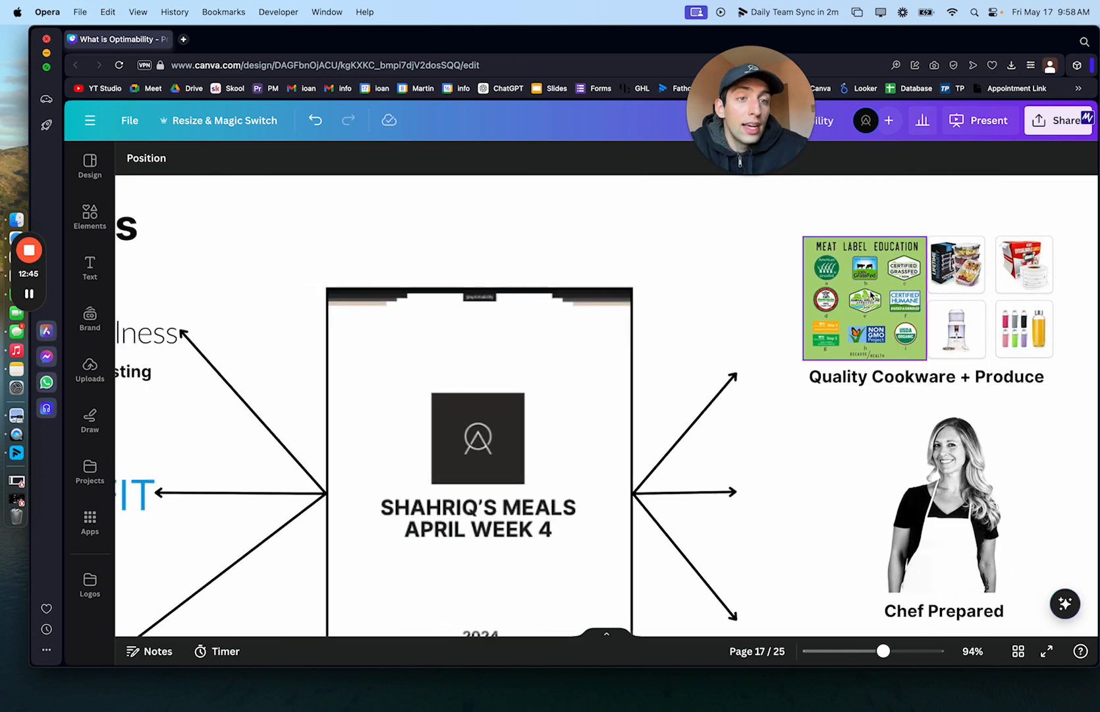
Step: Zoom out to about 58% and scroll to the final castle-photo page, 25 of 25
{"action": "left_click_drag", "start_coordinate": [883, 651], "coordinate": [912, 651]}
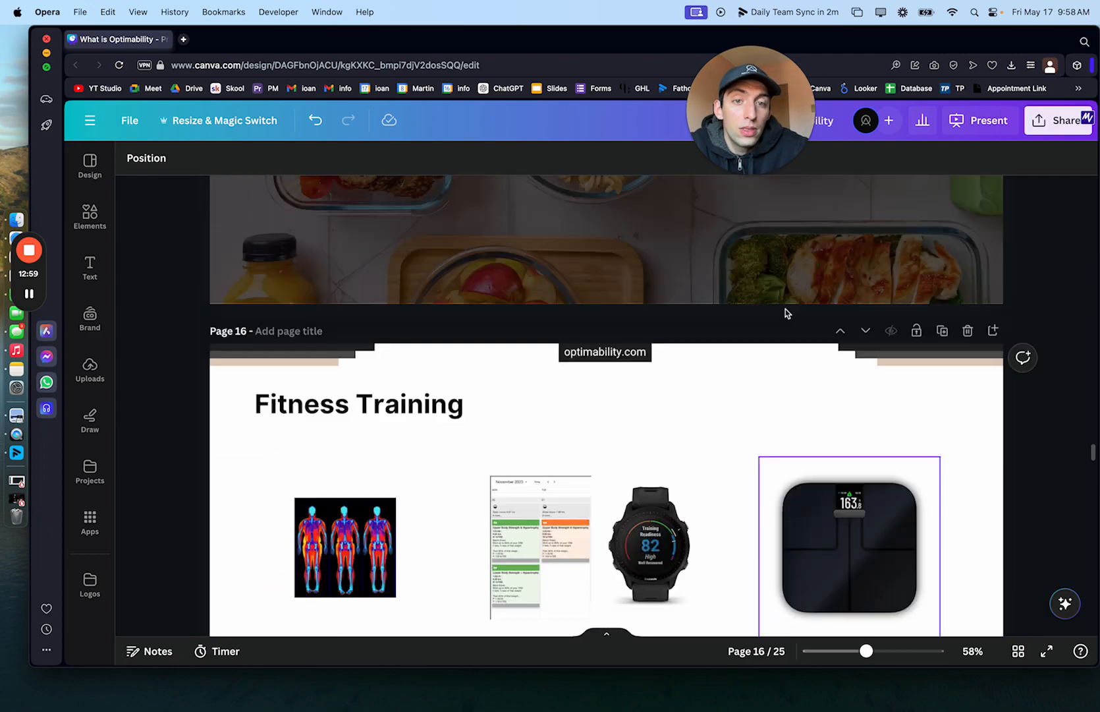
{"action": "scroll", "scroll_direction": "down", "scroll_amount": 3}
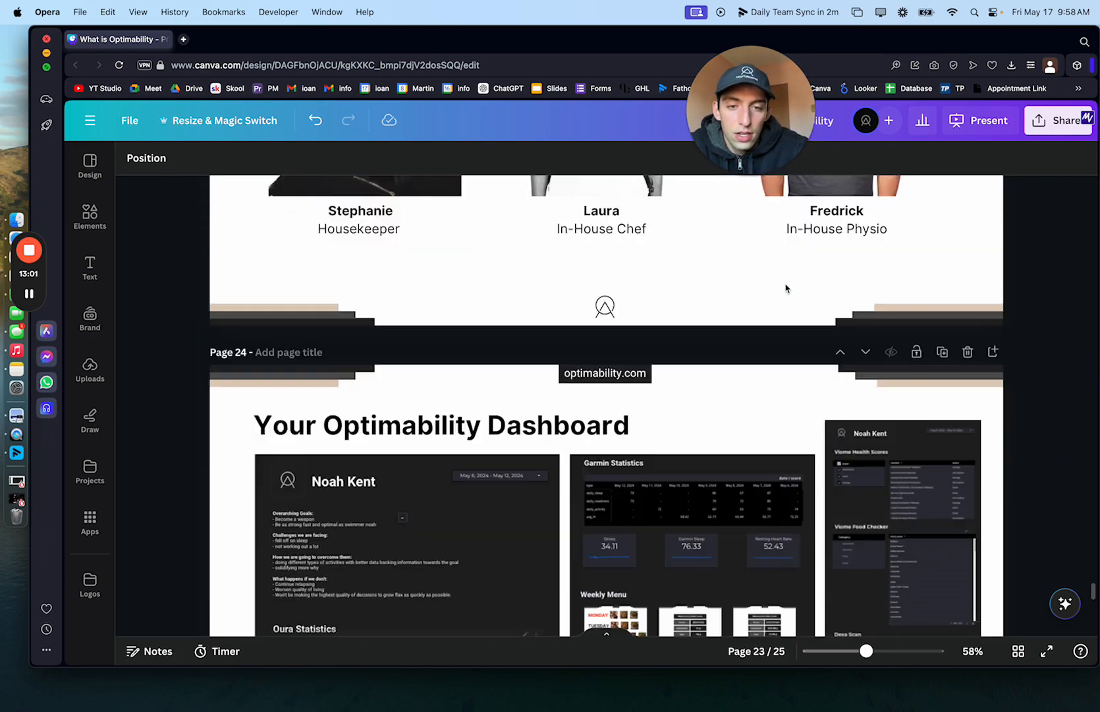
{"action": "scroll", "scroll_direction": "down", "scroll_amount": 3}
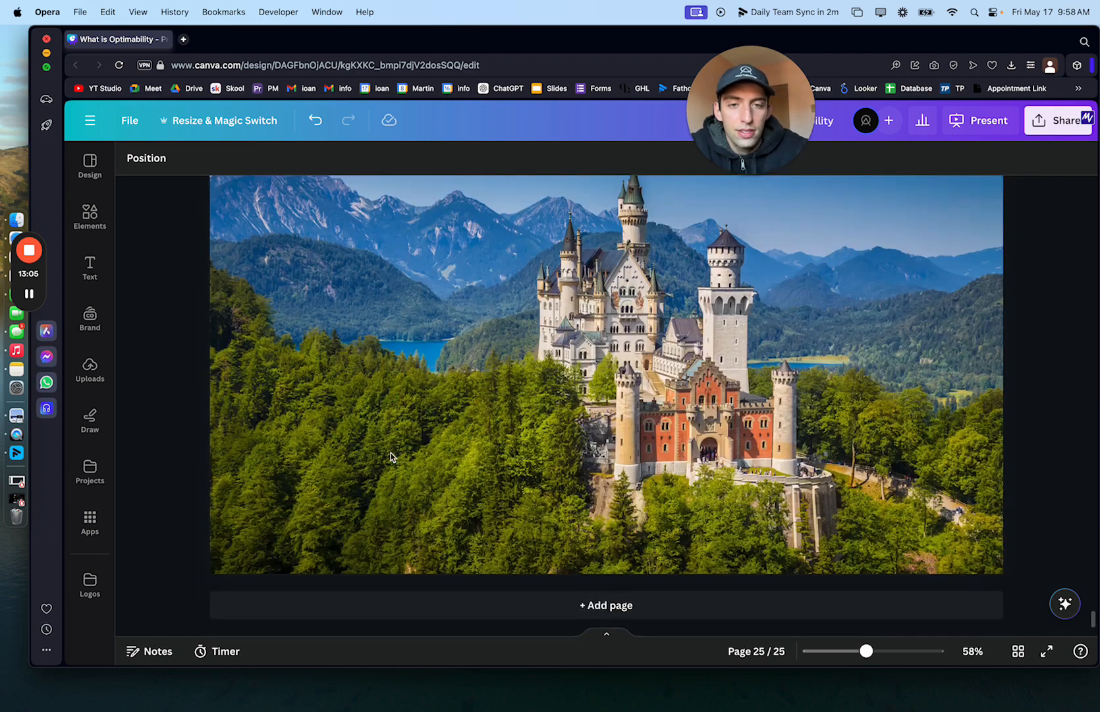
{"action": "left_click", "coordinate": [980, 120]}
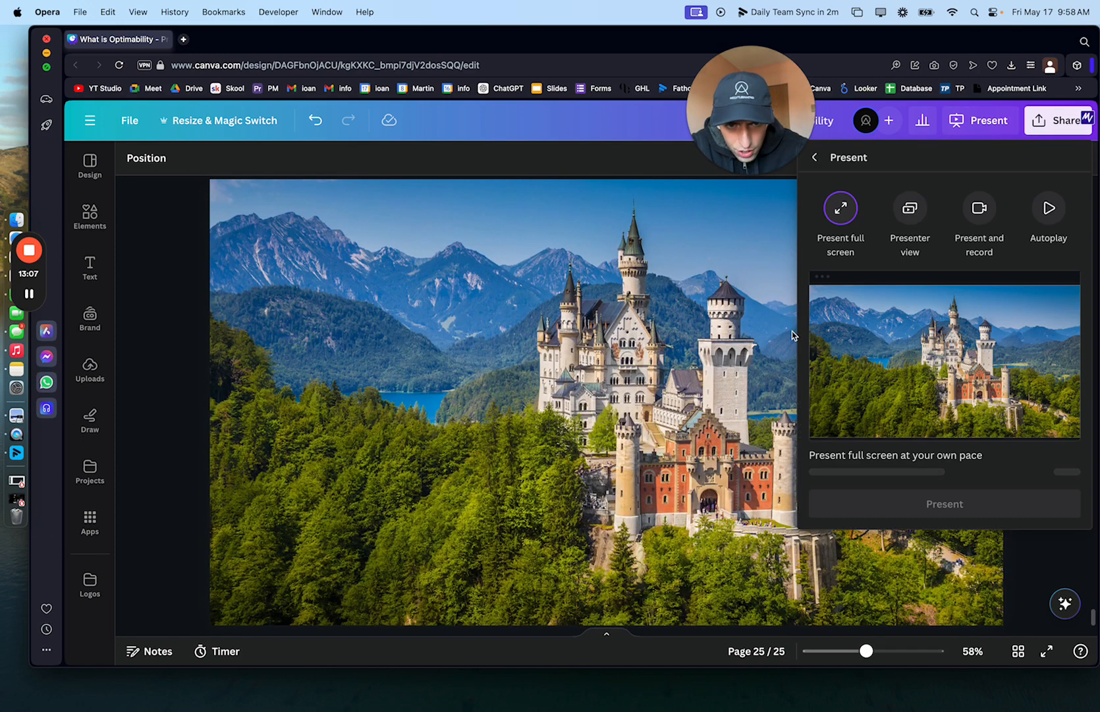
Step: Present the deck full screen from the castle slide, page 25 of 25
{"action": "left_click", "coordinate": [840, 208]}
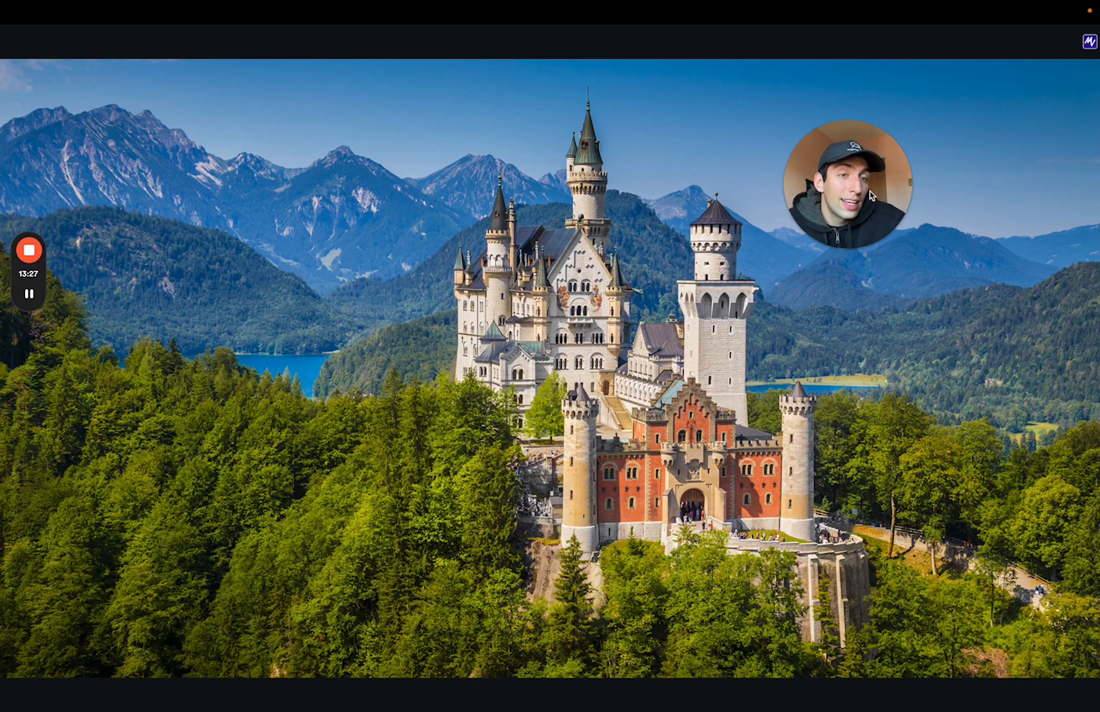
{"action": "mouse_move", "coordinate": [810, 335]}
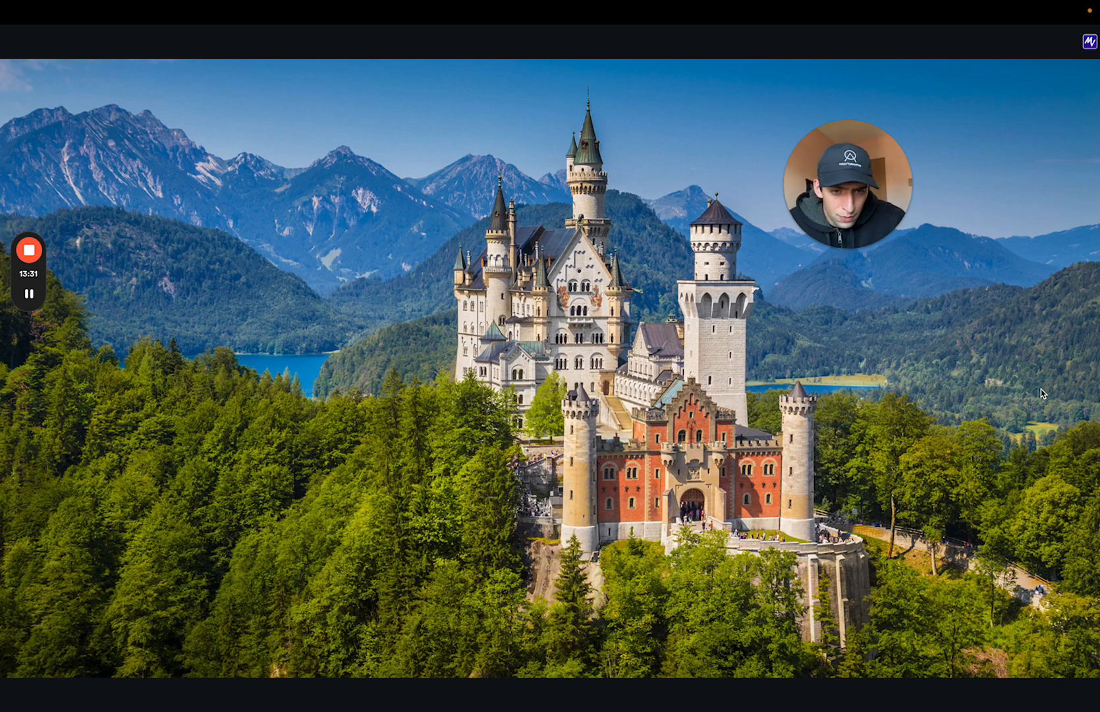
{"action": "mouse_move", "coordinate": [718, 353]}
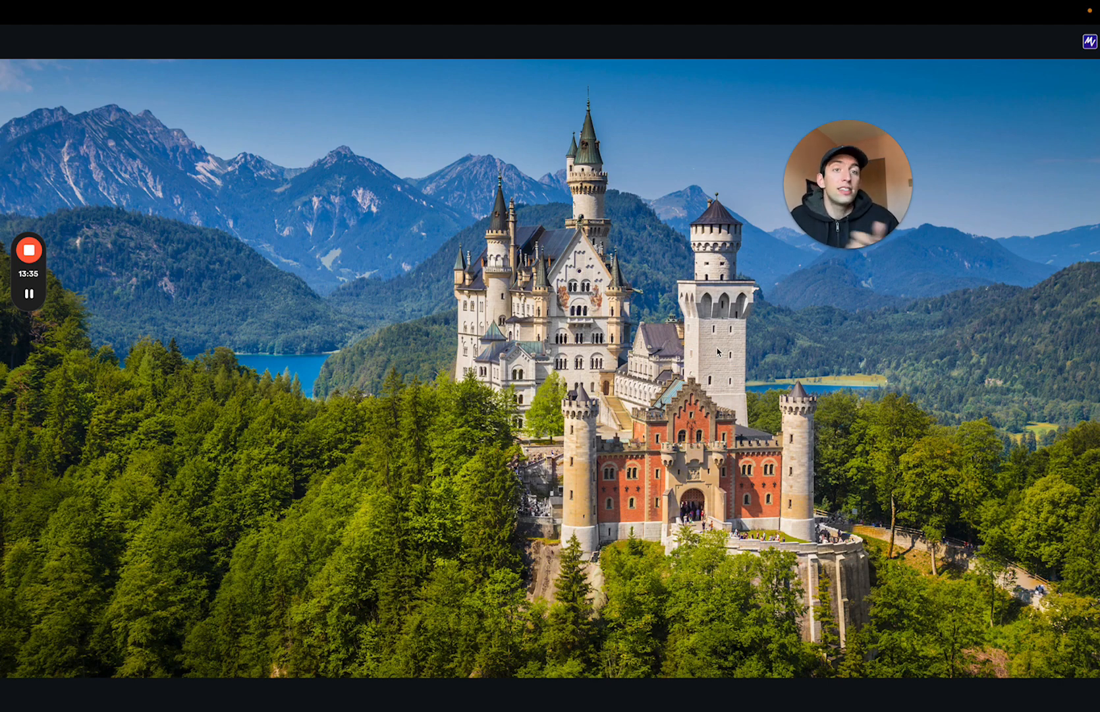
{"action": "mouse_move", "coordinate": [639, 186]}
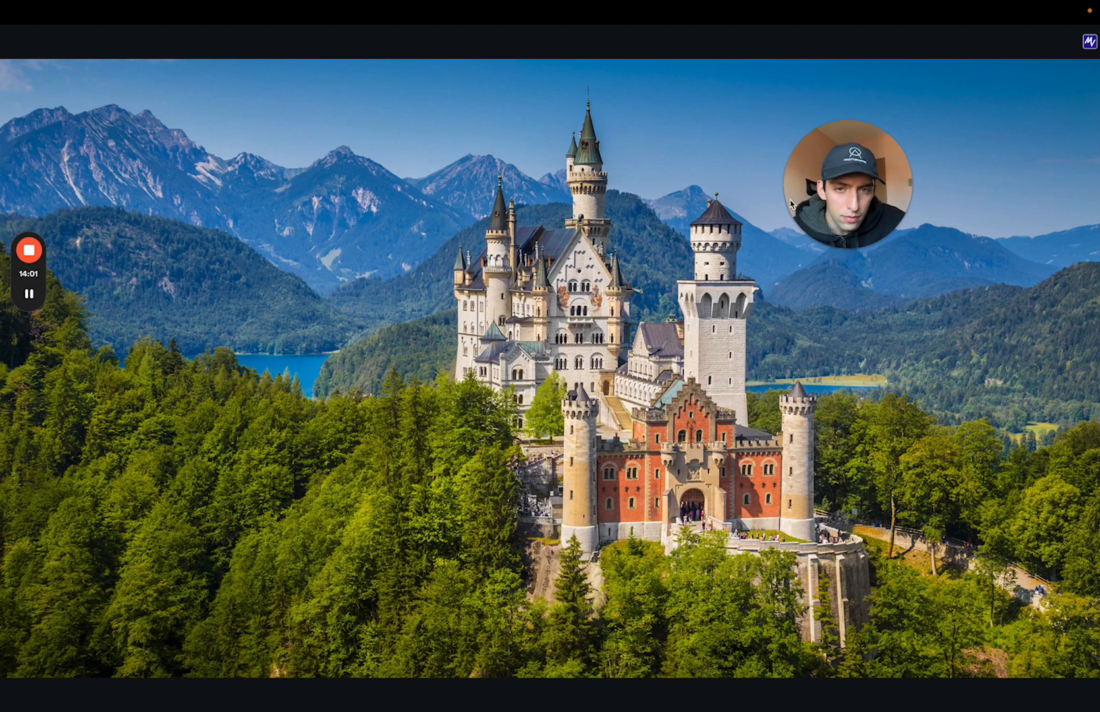
{"action": "mouse_move", "coordinate": [815, 359]}
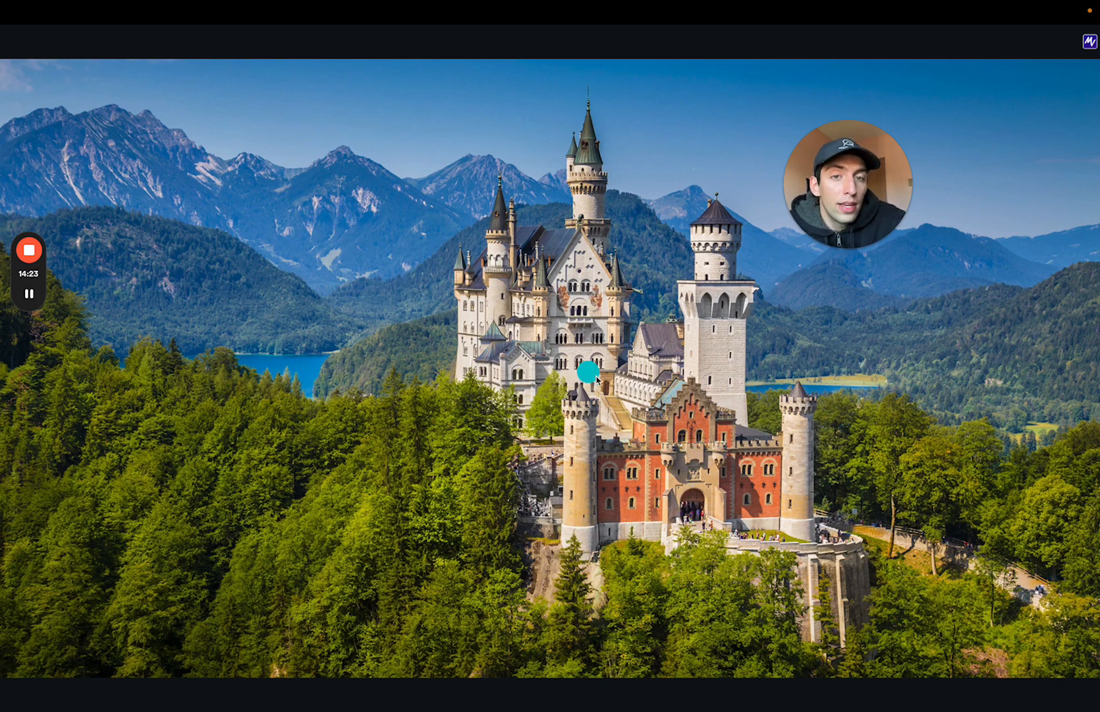
{"action": "mouse_move", "coordinate": [752, 440]}
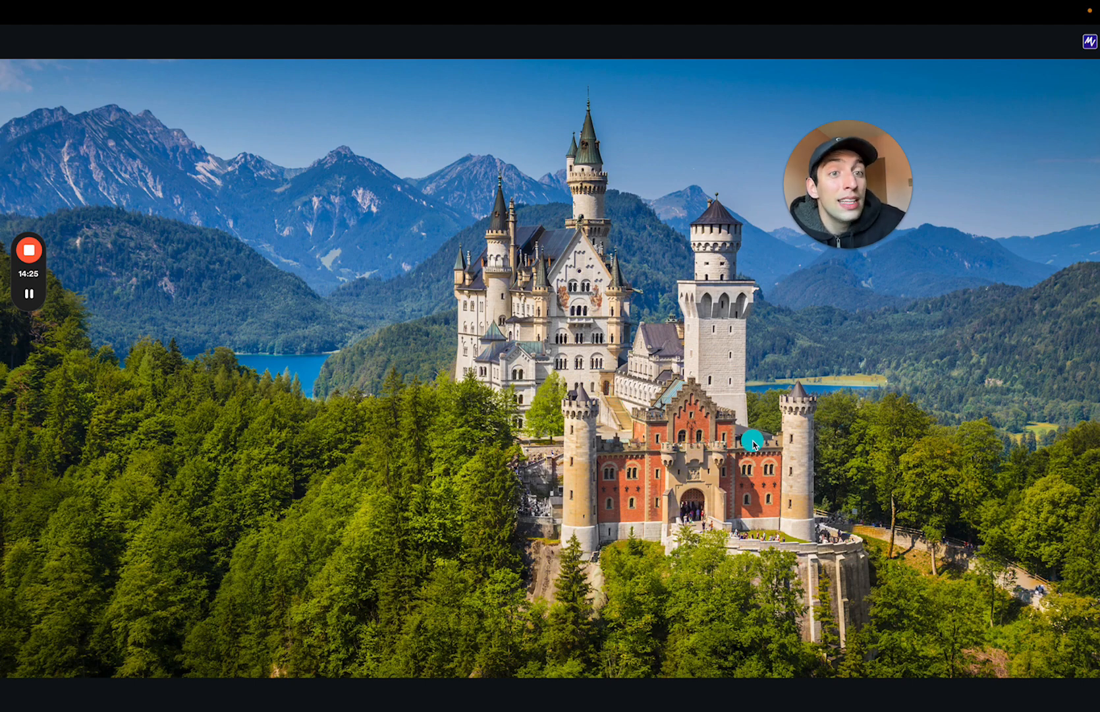
{"action": "mouse_move", "coordinate": [632, 454]}
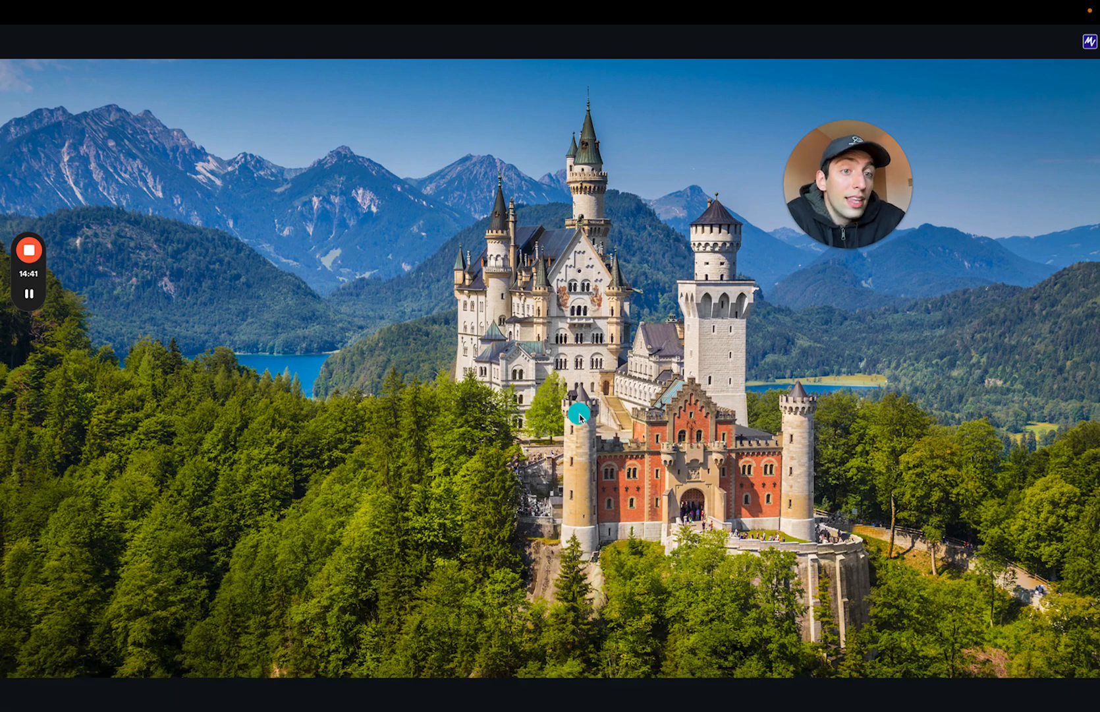
{"action": "mouse_move", "coordinate": [844, 433]}
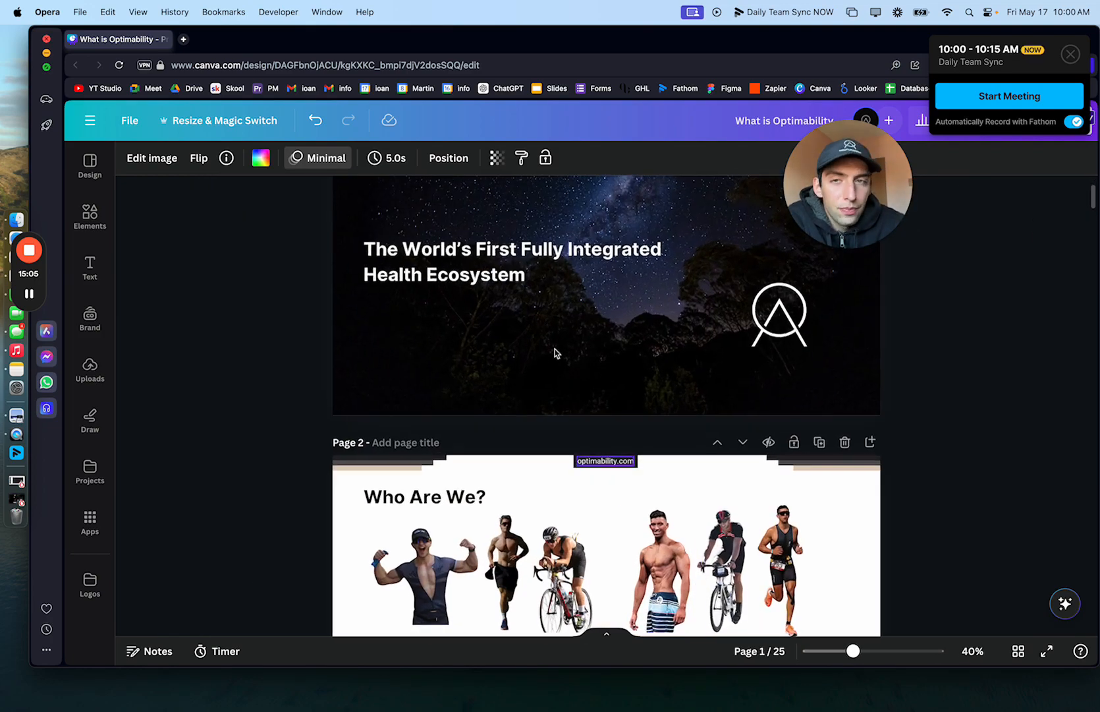
Step: Open the Optimability community feed on Skool in a new tab
{"action": "left_click", "coordinate": [183, 38]}
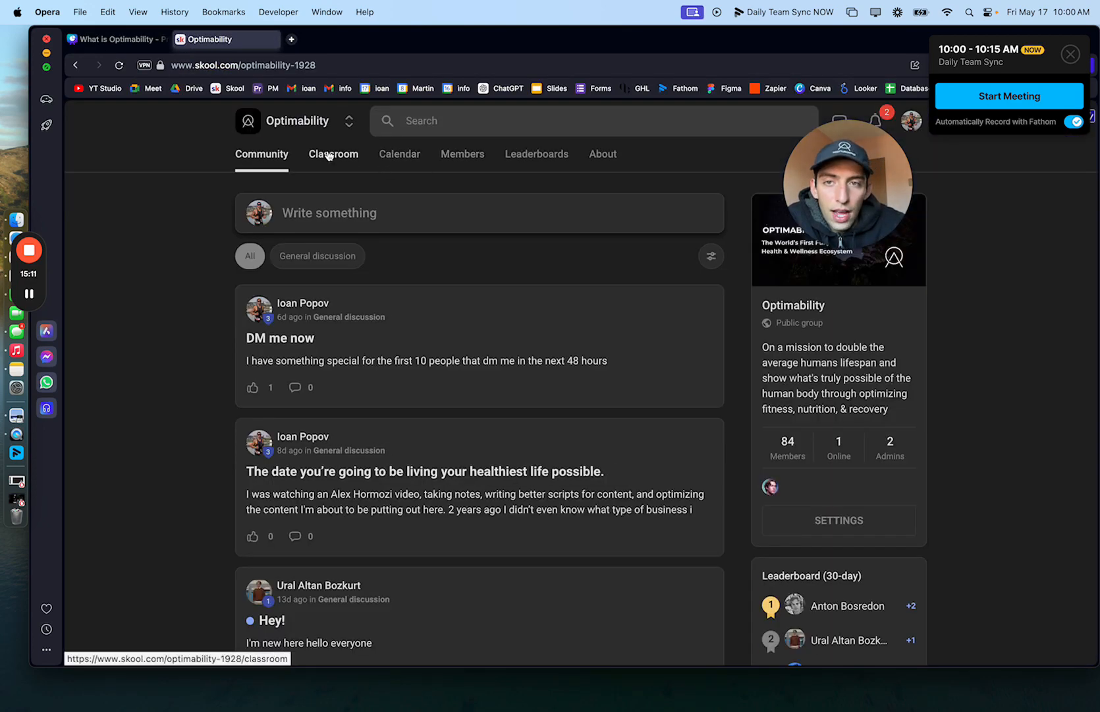
Step: Browse Skool's Classroom courses, the Health Toolbox lessons and the event Calendar
{"action": "left_click", "coordinate": [334, 154]}
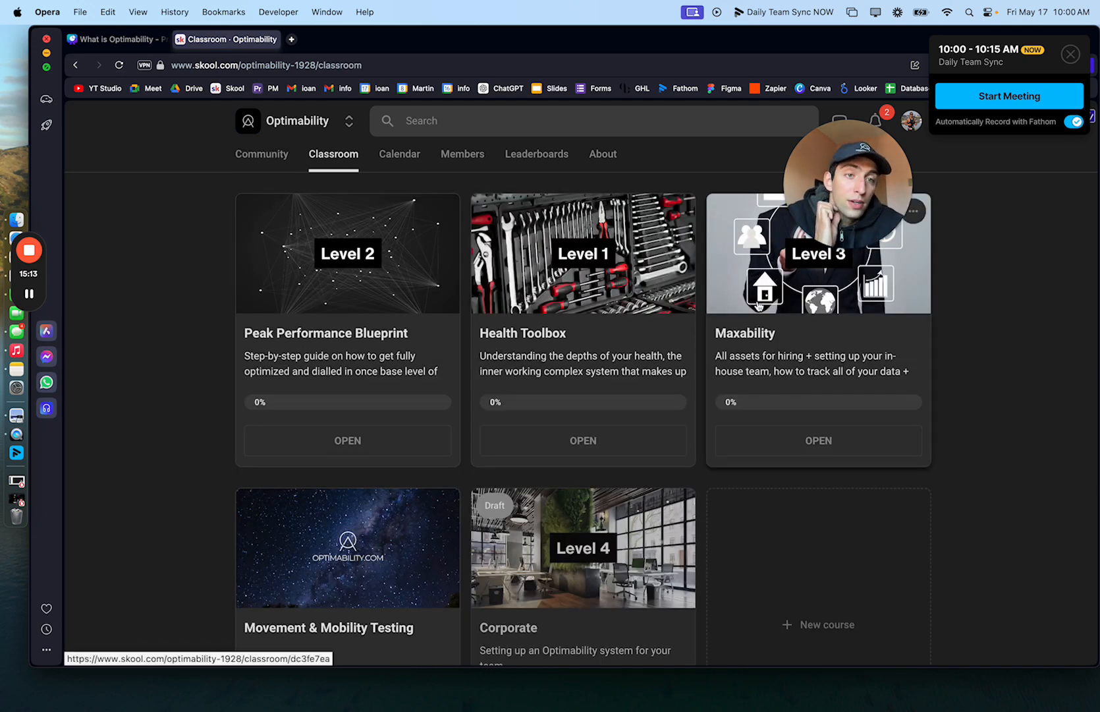
{"action": "left_click", "coordinate": [581, 253]}
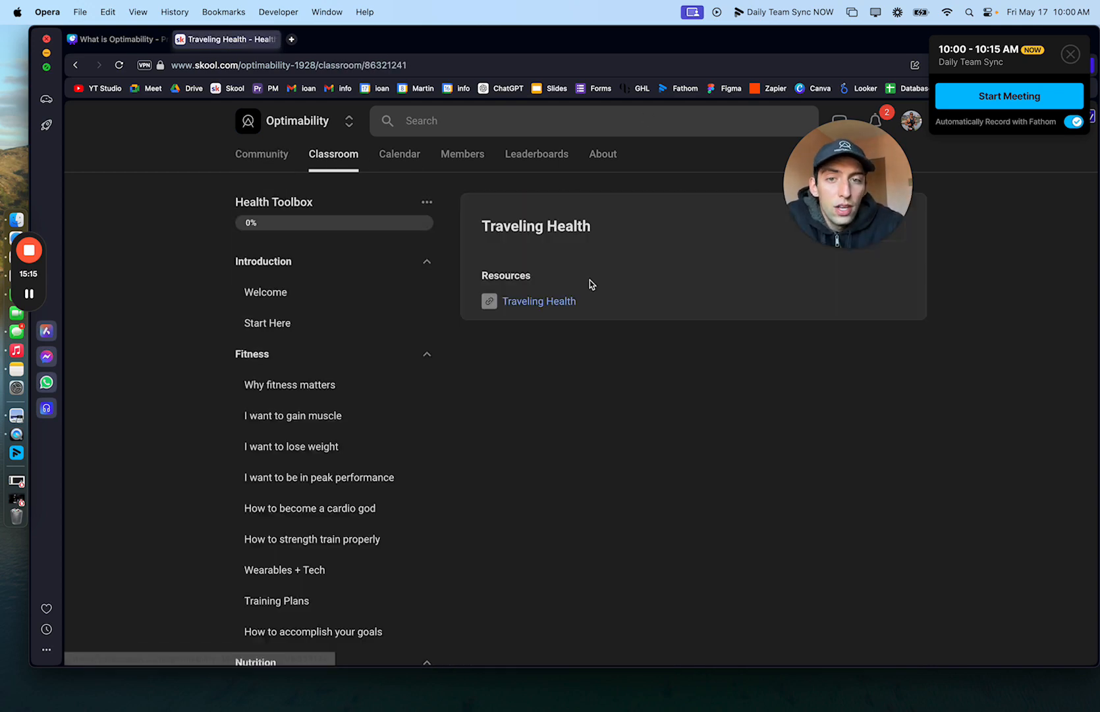
{"action": "scroll", "scroll_direction": "down", "scroll_amount": 3}
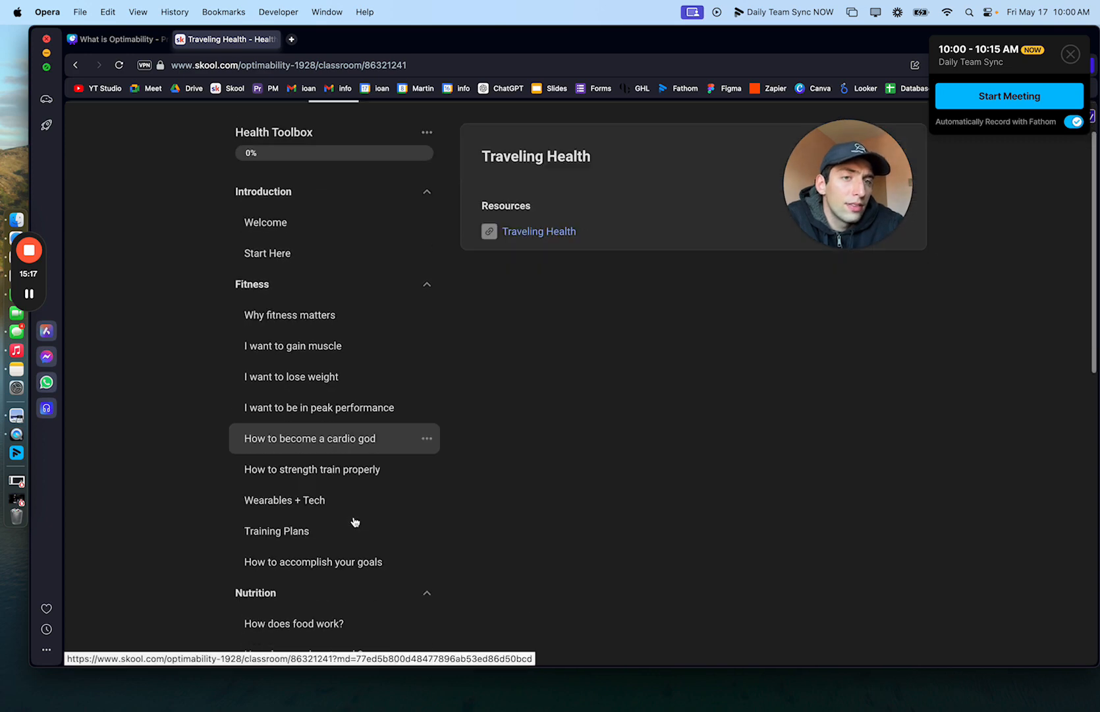
{"action": "left_click", "coordinate": [400, 154]}
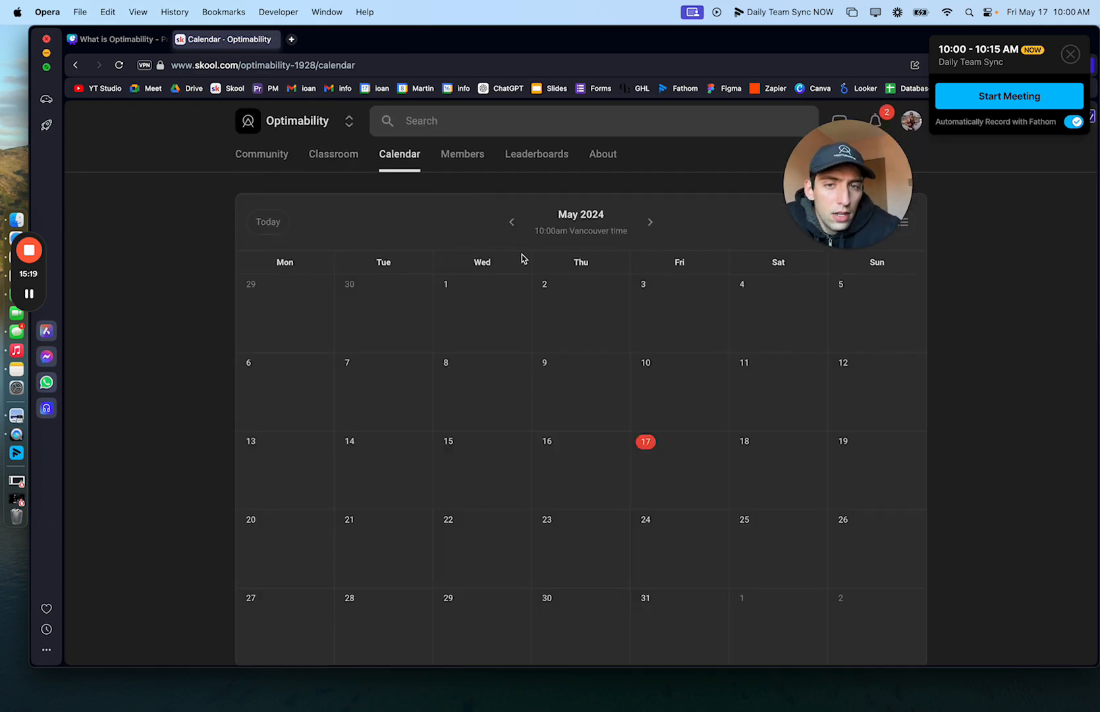
{"action": "left_click", "coordinate": [333, 154]}
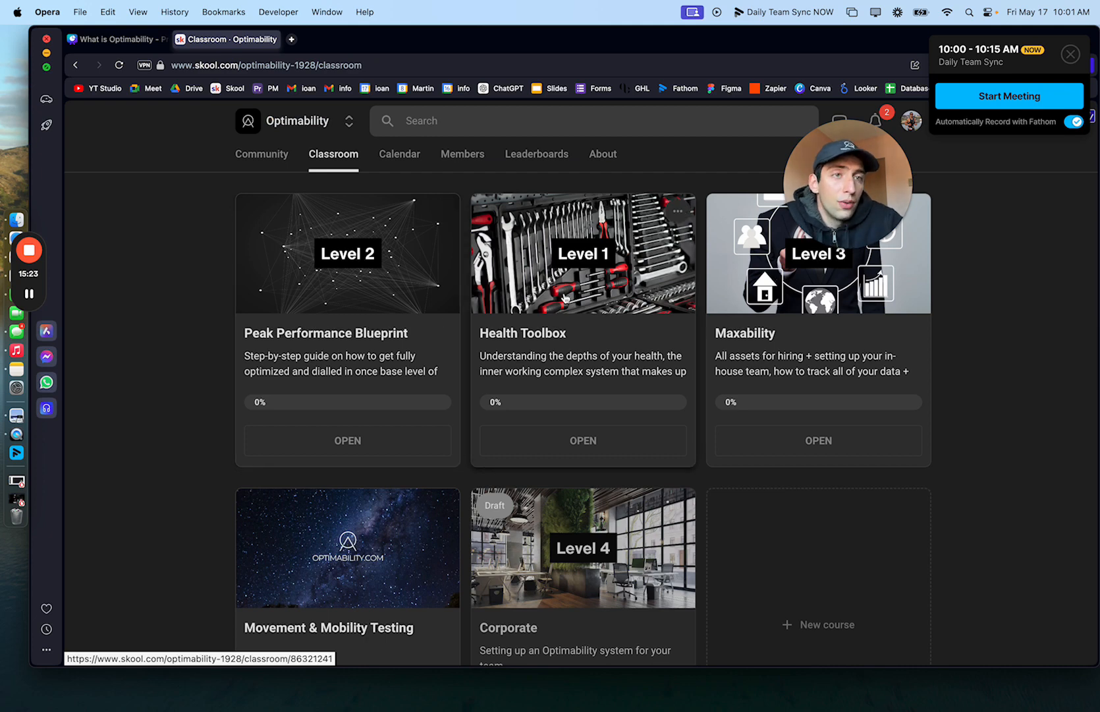
{"action": "mouse_move", "coordinate": [796, 308]}
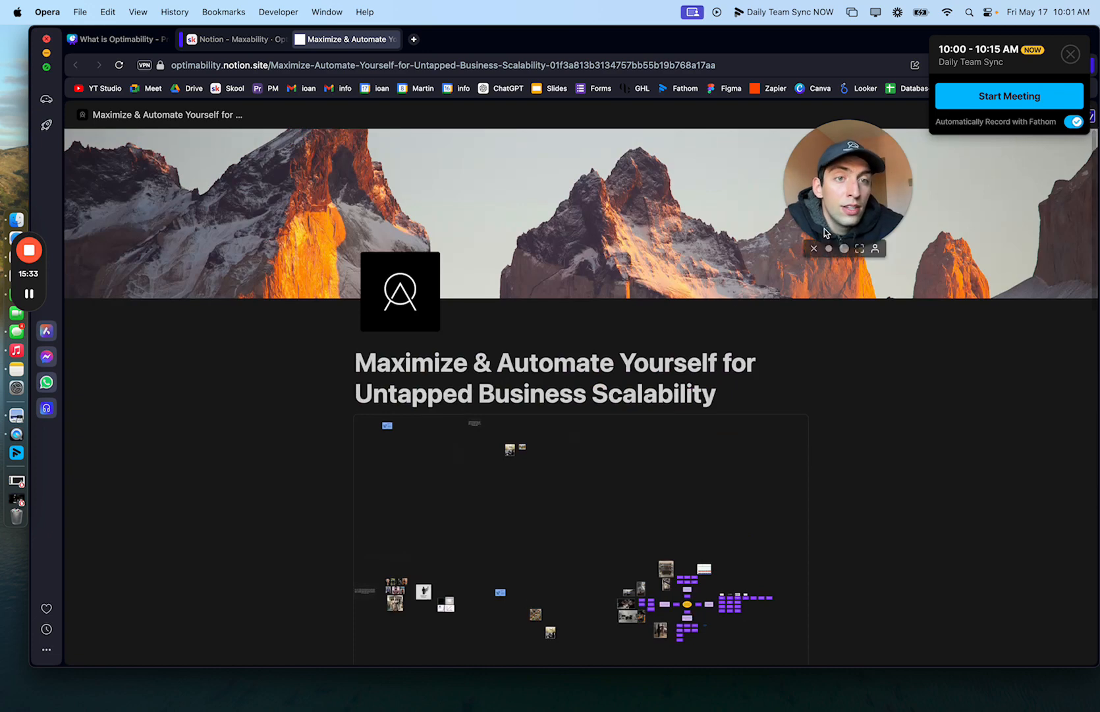
Step: View the Maxability Notion page, then return to the Canva deck at page 6, Full Suite Biological Testing
{"action": "left_click", "coordinate": [234, 38]}
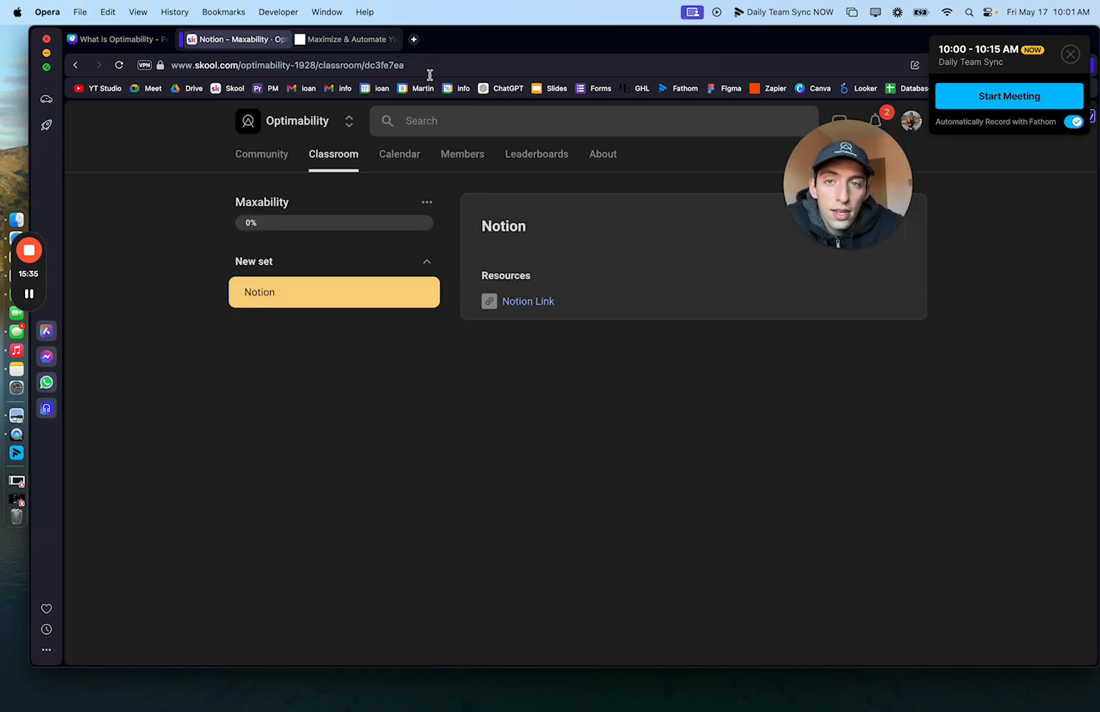
{"action": "left_click", "coordinate": [116, 40]}
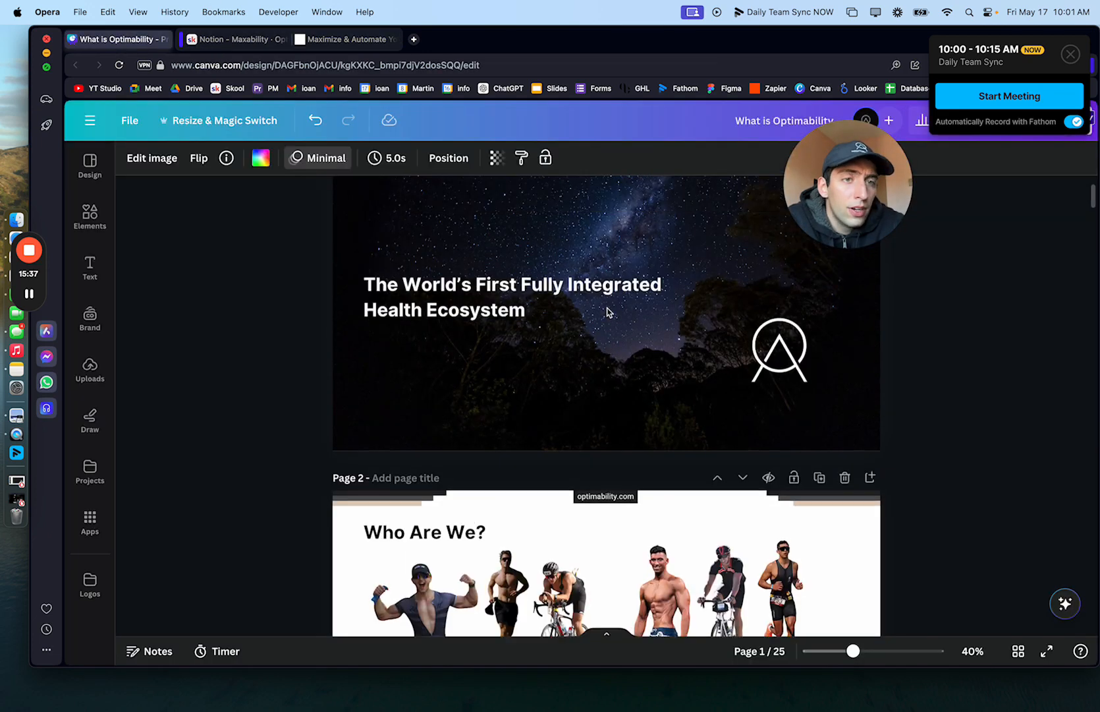
{"action": "scroll", "scroll_direction": "down", "scroll_amount": 3}
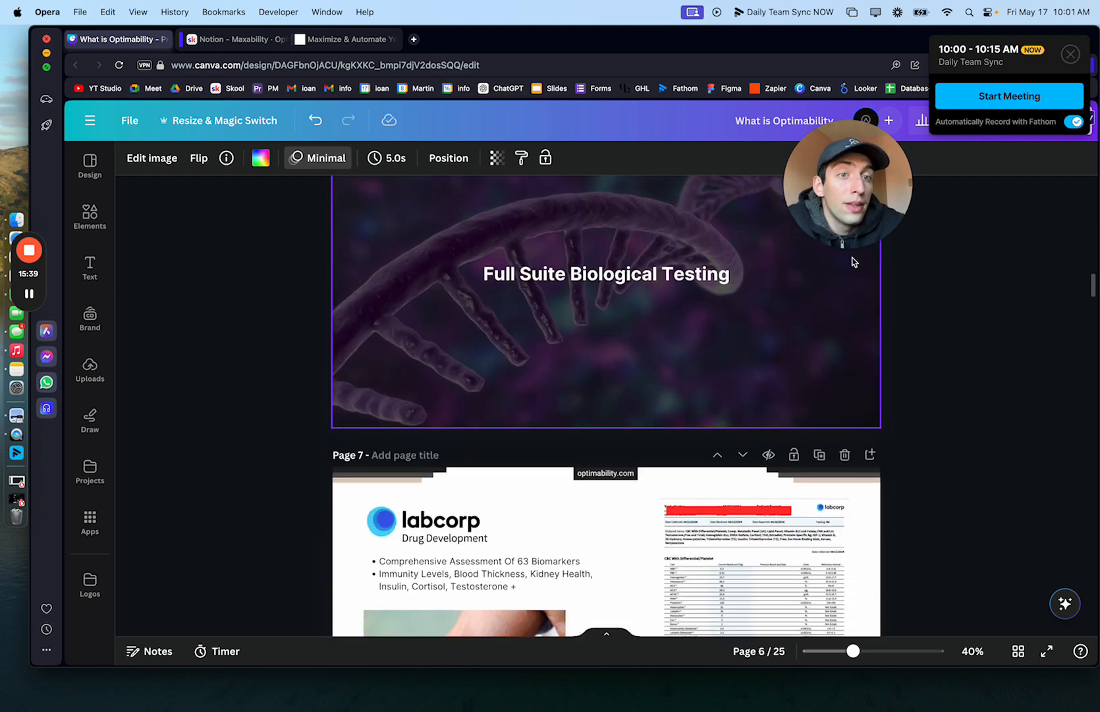